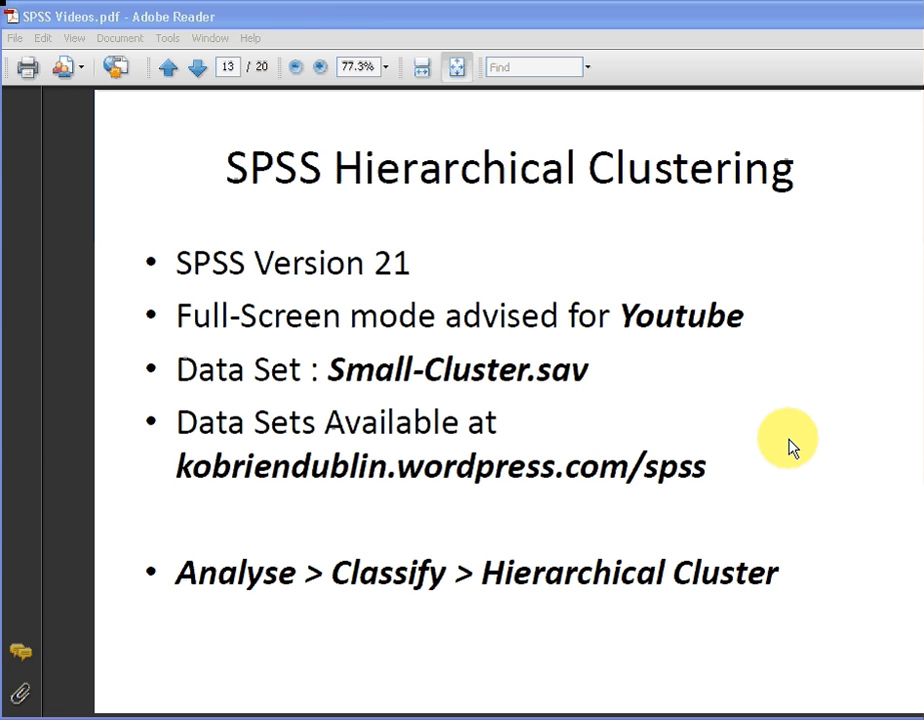
pyautogui.moveTo(795, 130)
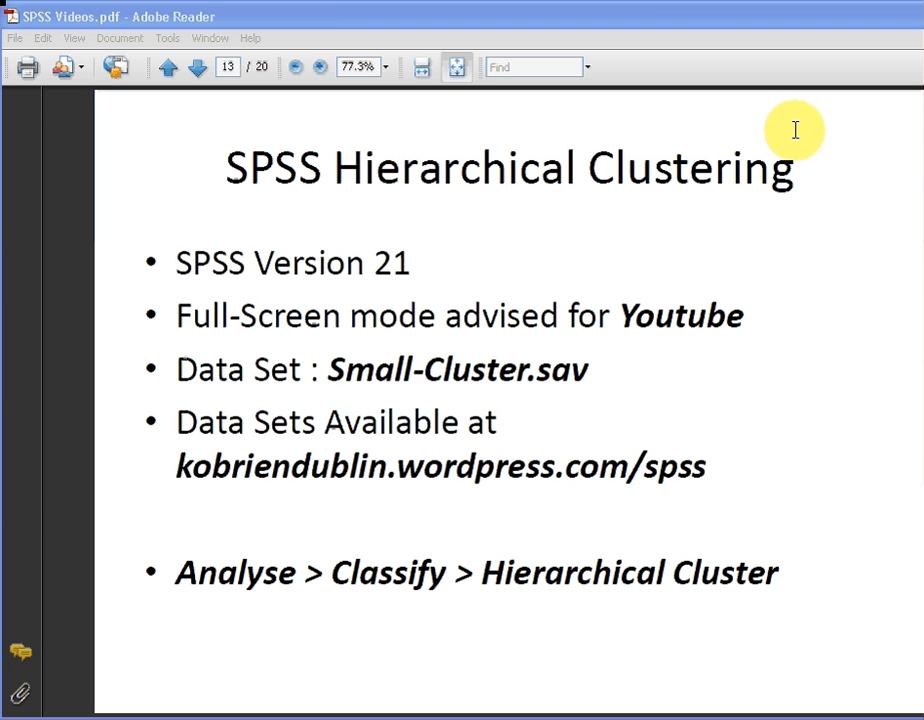
pyautogui.moveTo(198, 67)
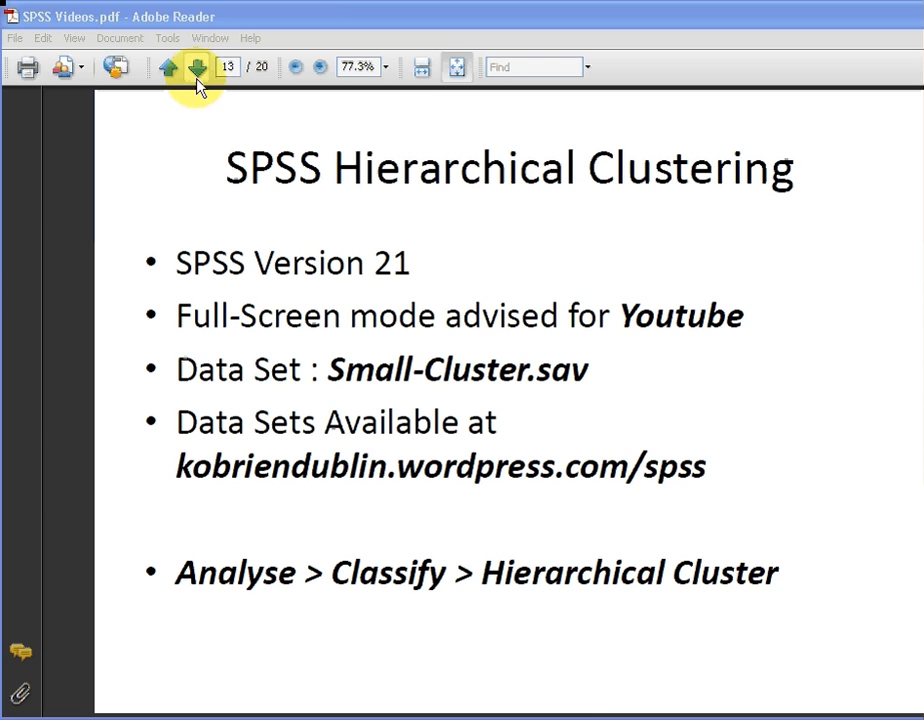
# Go to slide page 14 on distance and linkage, and highlight Ward's Linkage.
pyautogui.click(197, 67)
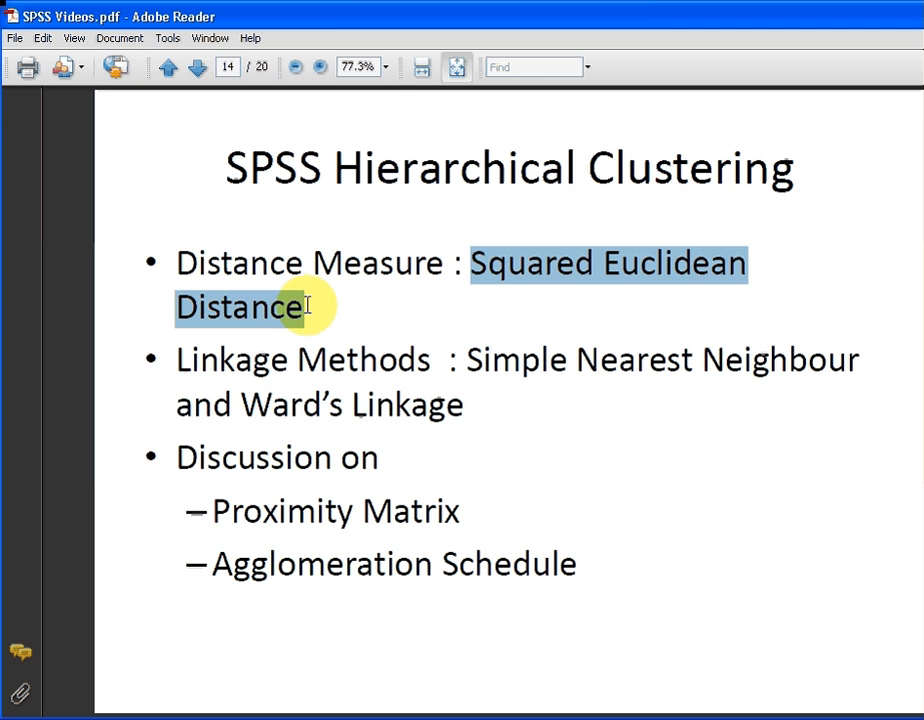
pyautogui.click(638, 437)
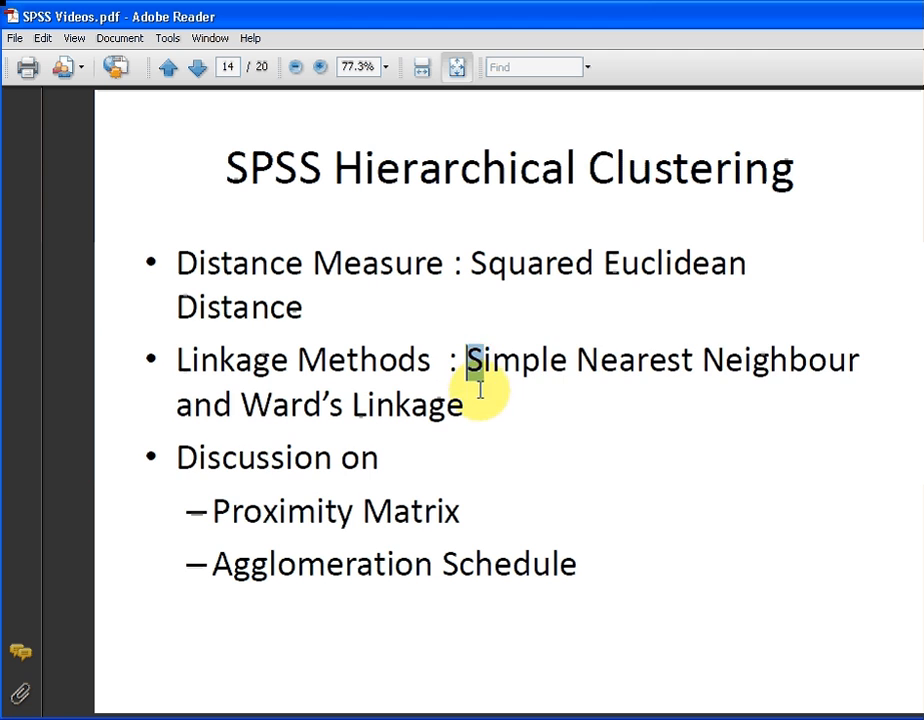
pyautogui.moveTo(467, 360); pyautogui.dragTo(857, 360)
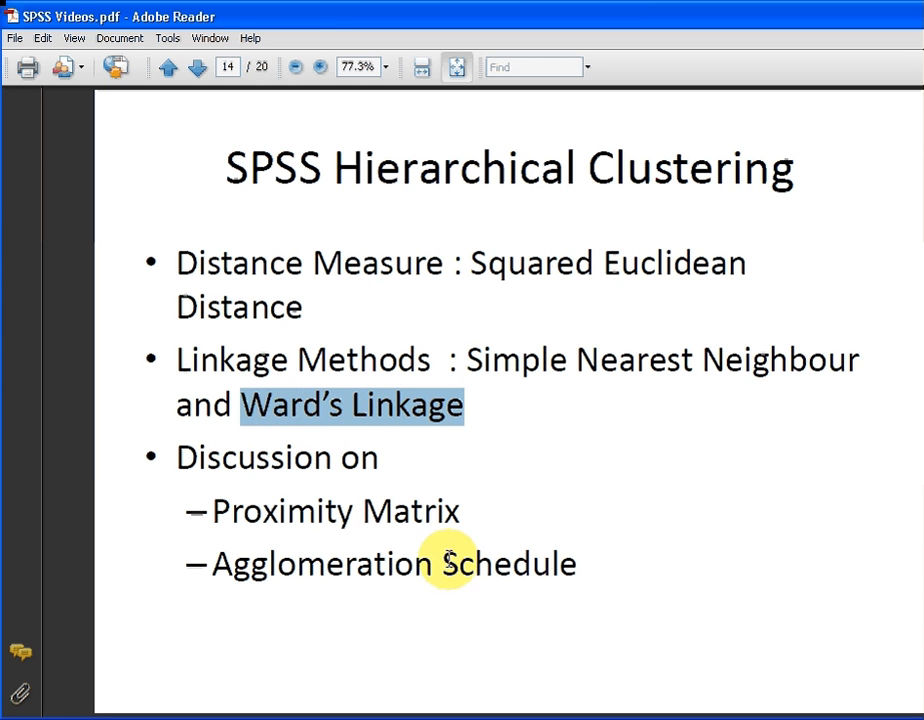
pyautogui.moveTo(630, 588)
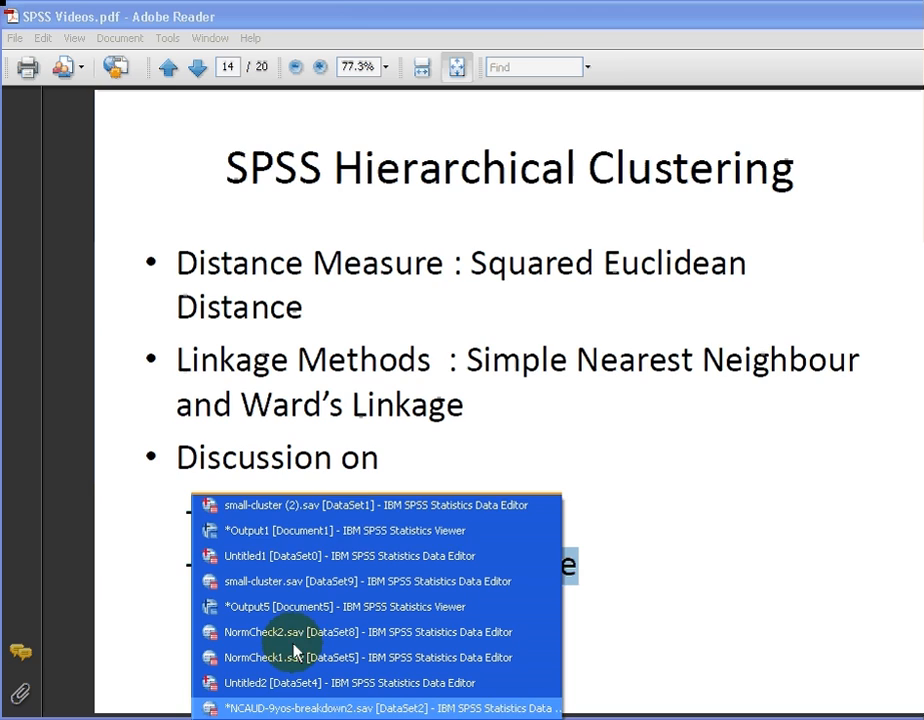
# Switch to small-cluster (2).sav and select the Name, Weight.kilos and Height.cms columns.
pyautogui.click(375, 505)
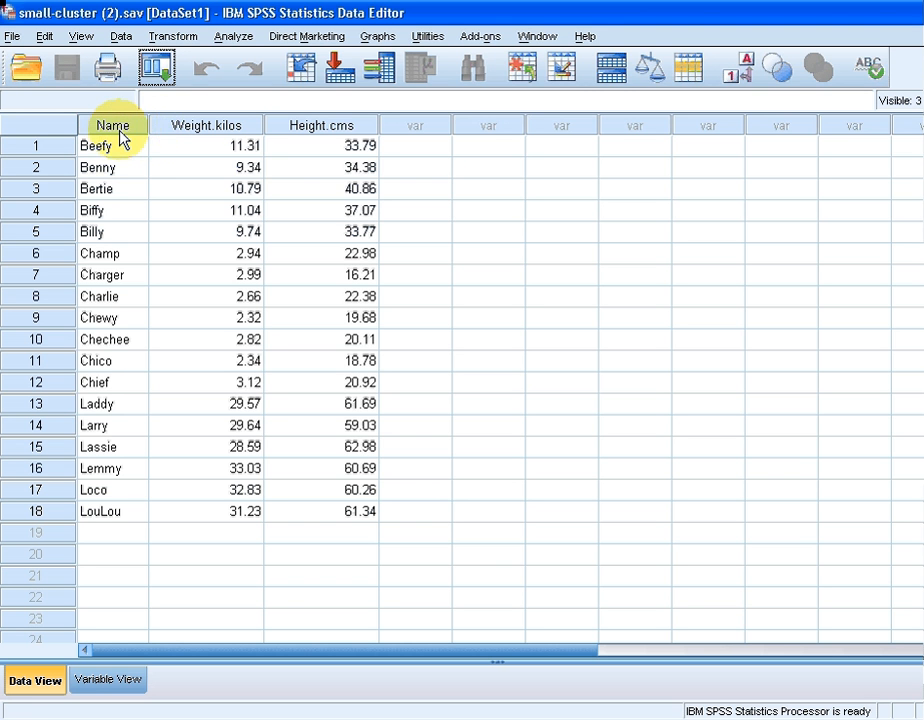
pyautogui.click(112, 125)
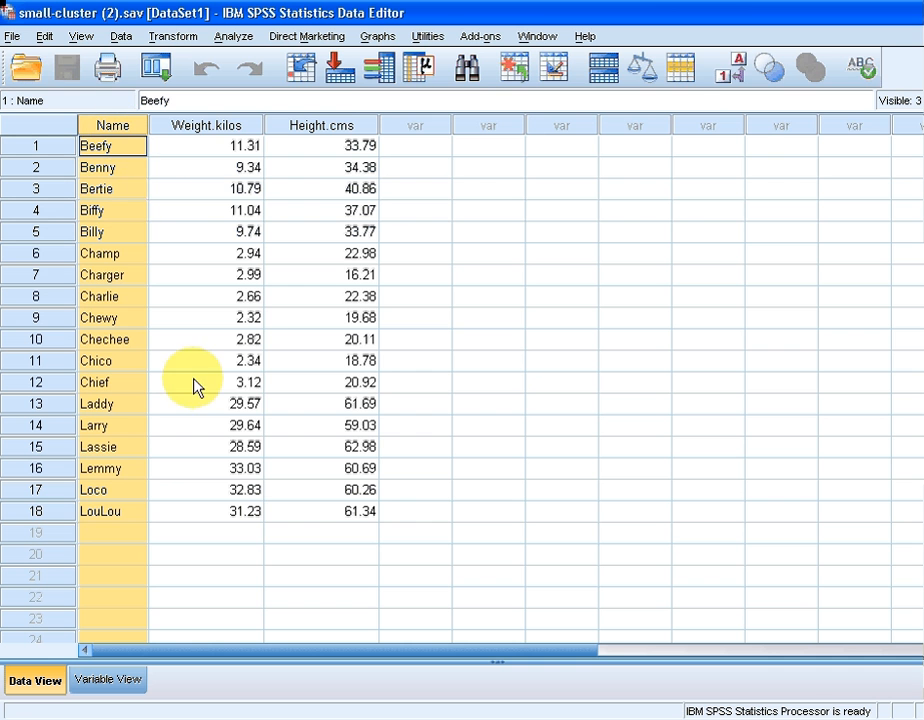
pyautogui.click(205, 124)
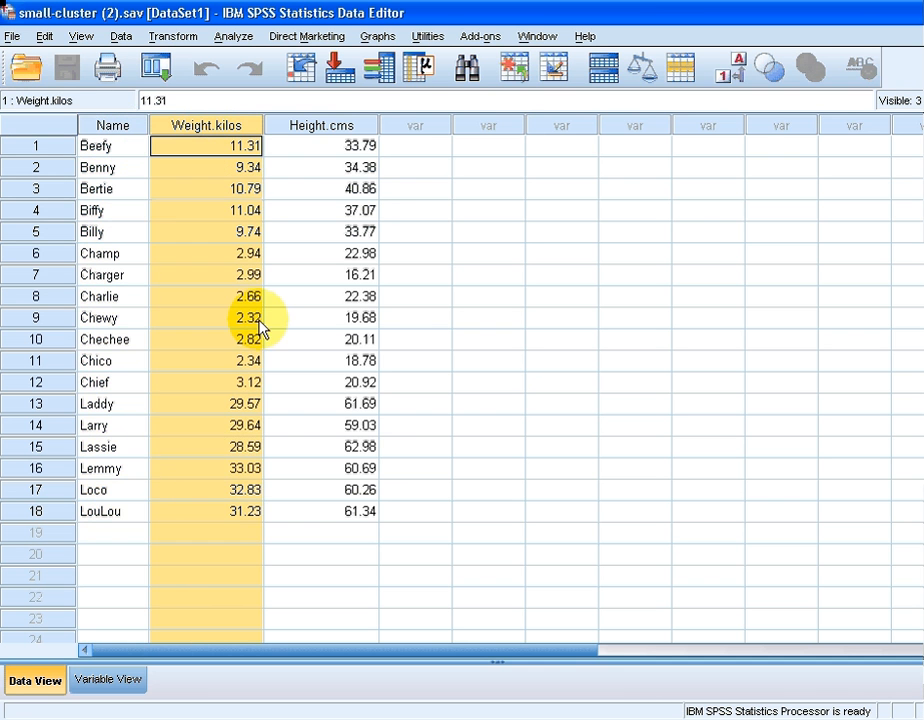
pyautogui.click(321, 124)
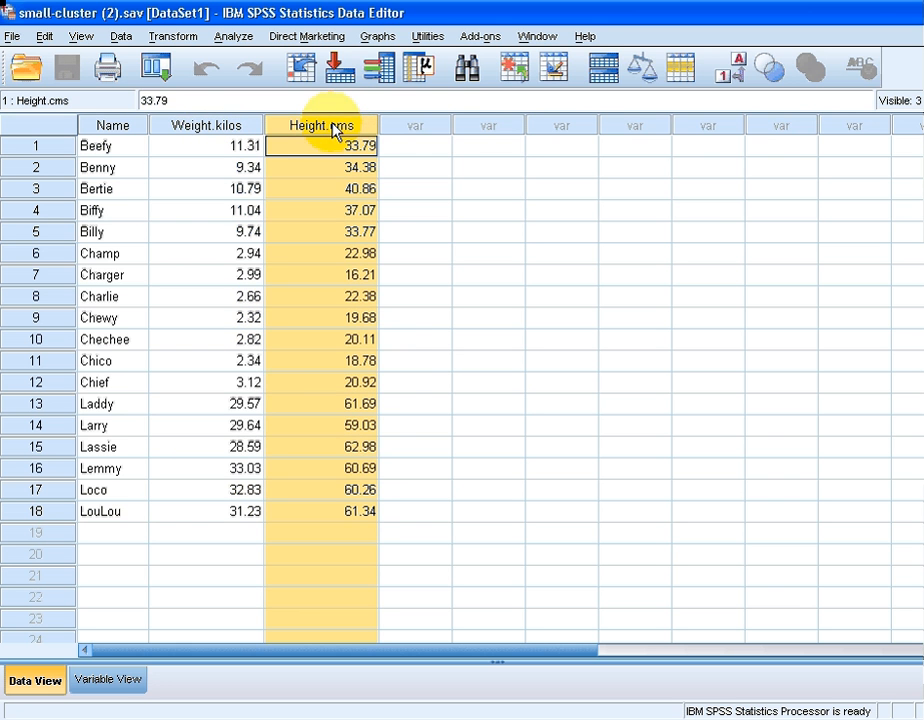
pyautogui.moveTo(398, 382)
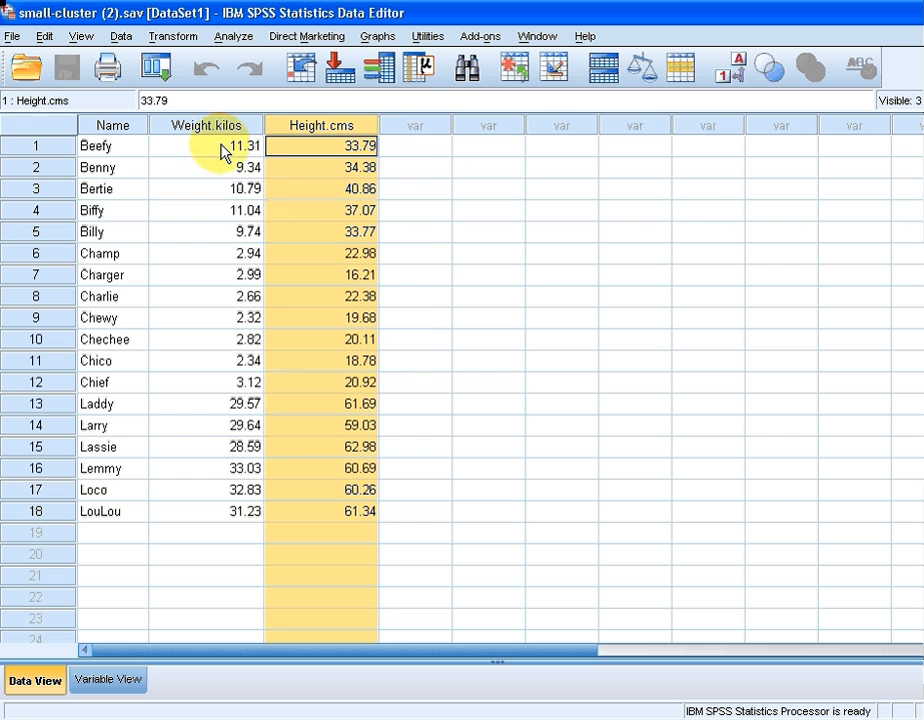
pyautogui.click(233, 36)
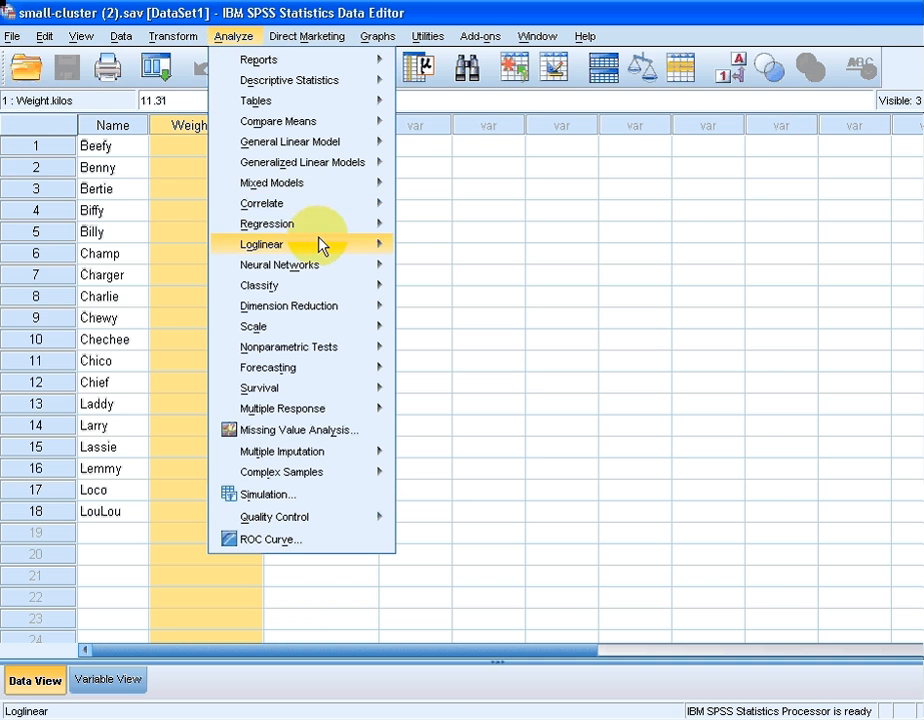
pyautogui.moveTo(258, 285)
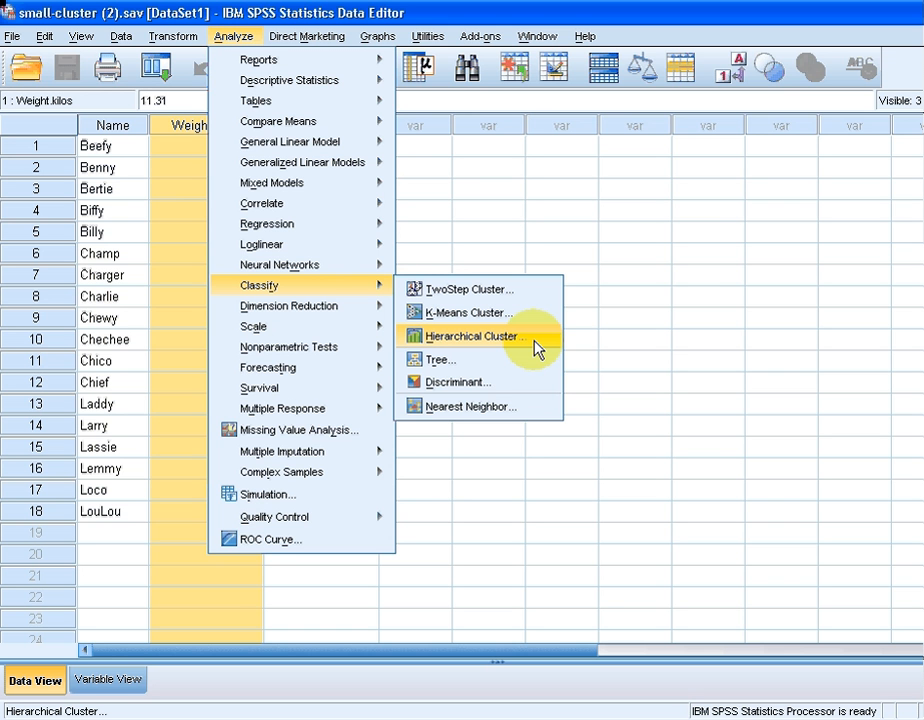
# Open Hierarchical Cluster and add Weight.kilos and Height.cms as the analysis variables.
pyautogui.click(470, 335)
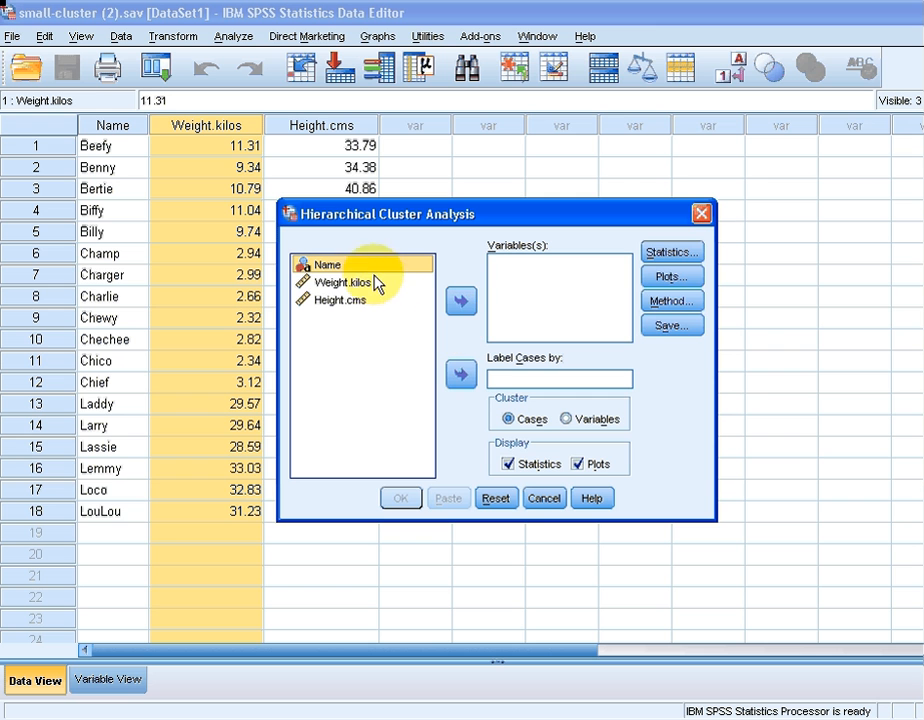
pyautogui.click(343, 281)
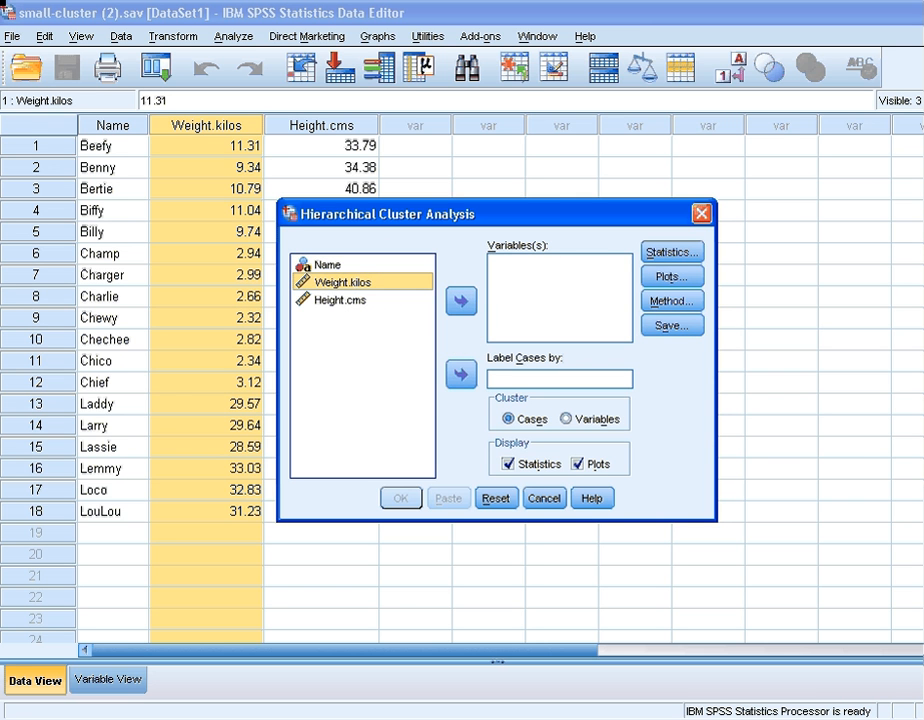
pyautogui.click(340, 300)
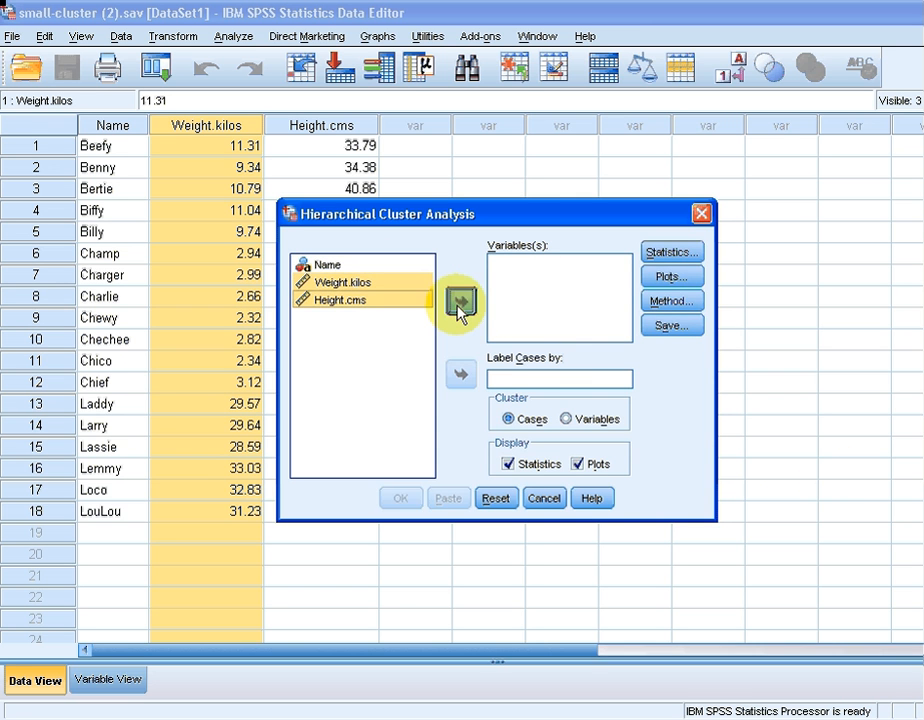
pyautogui.click(460, 301)
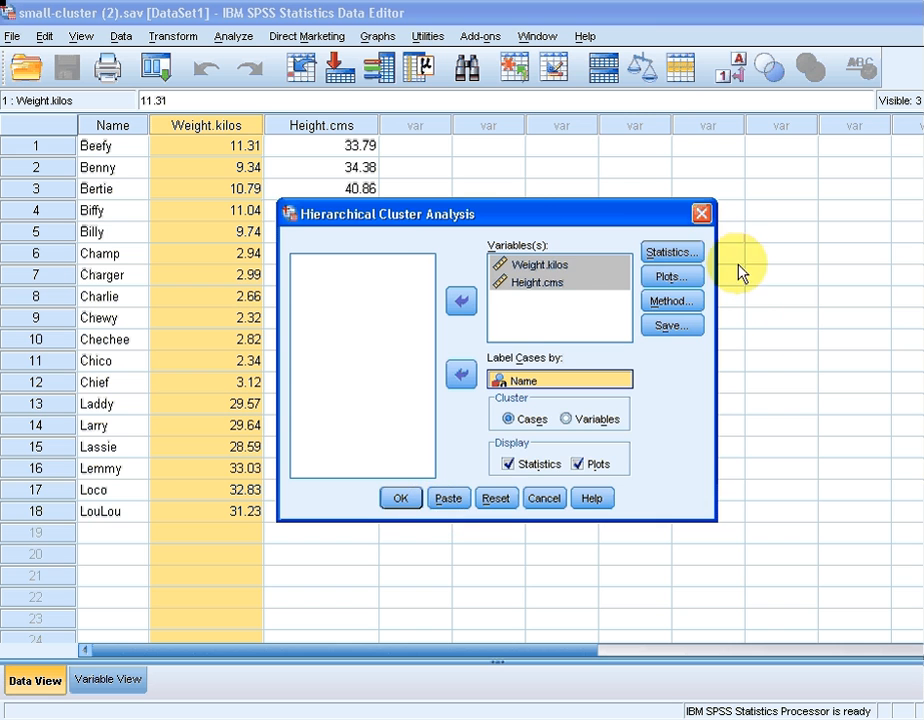
# Request the agglomeration schedule and proximity matrix, leaving the plot options unchanged.
pyautogui.click(671, 251)
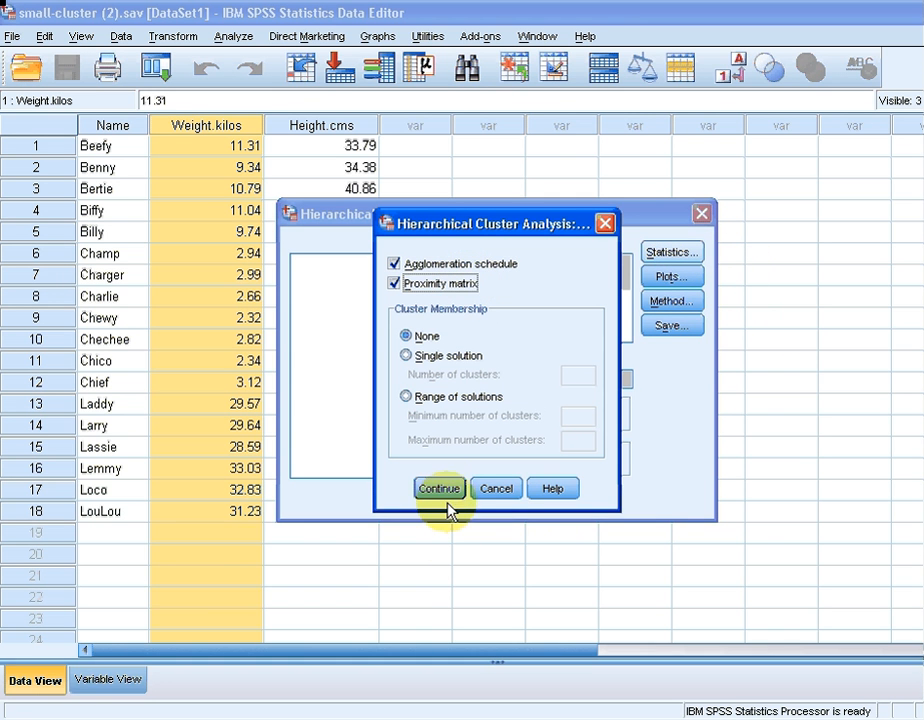
pyautogui.click(438, 488)
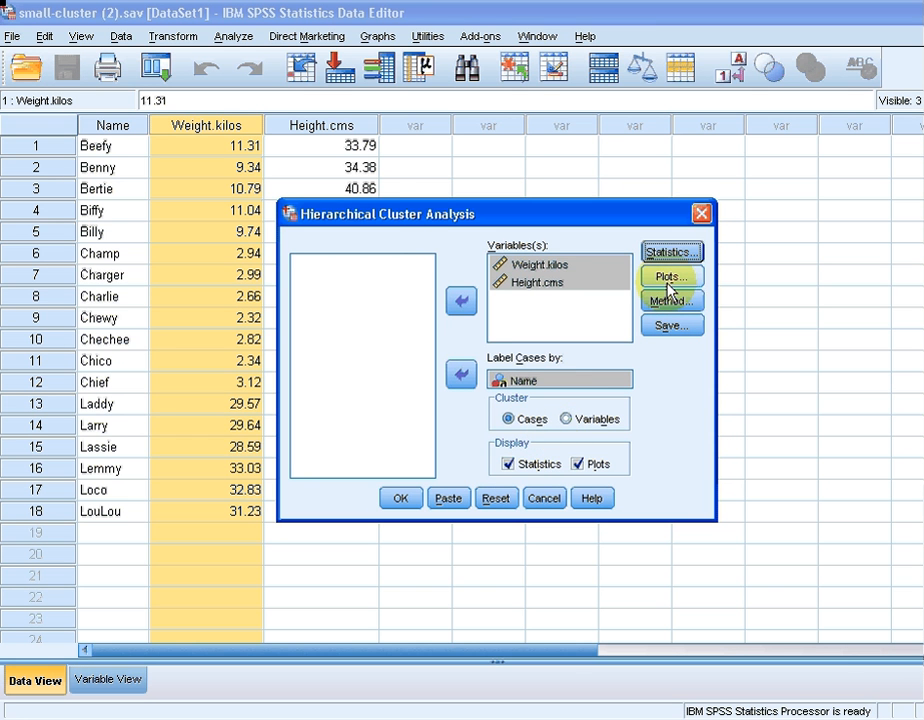
pyautogui.click(670, 277)
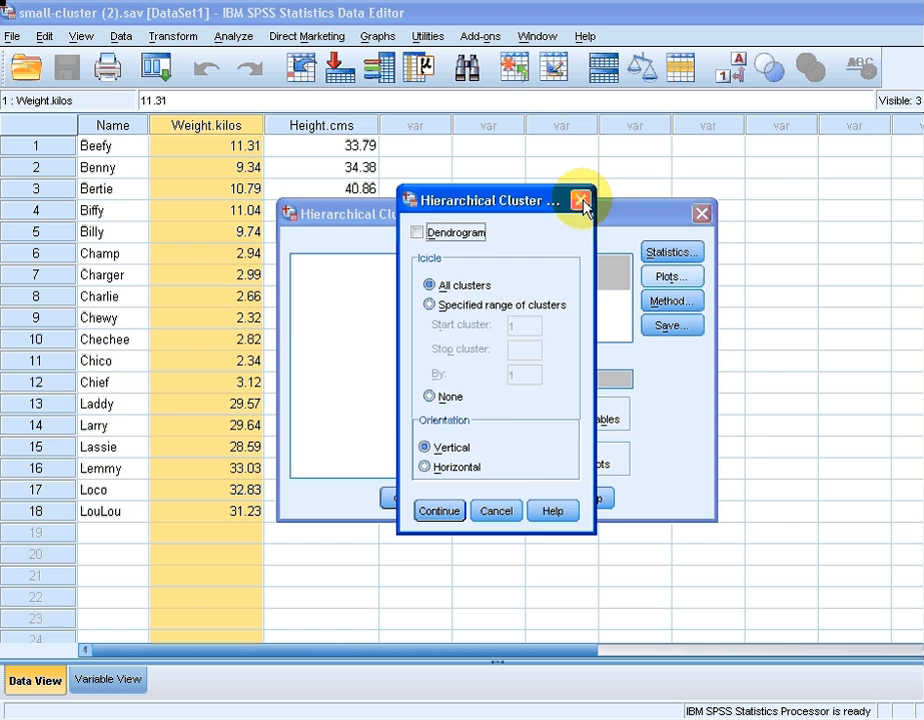
pyautogui.click(578, 200)
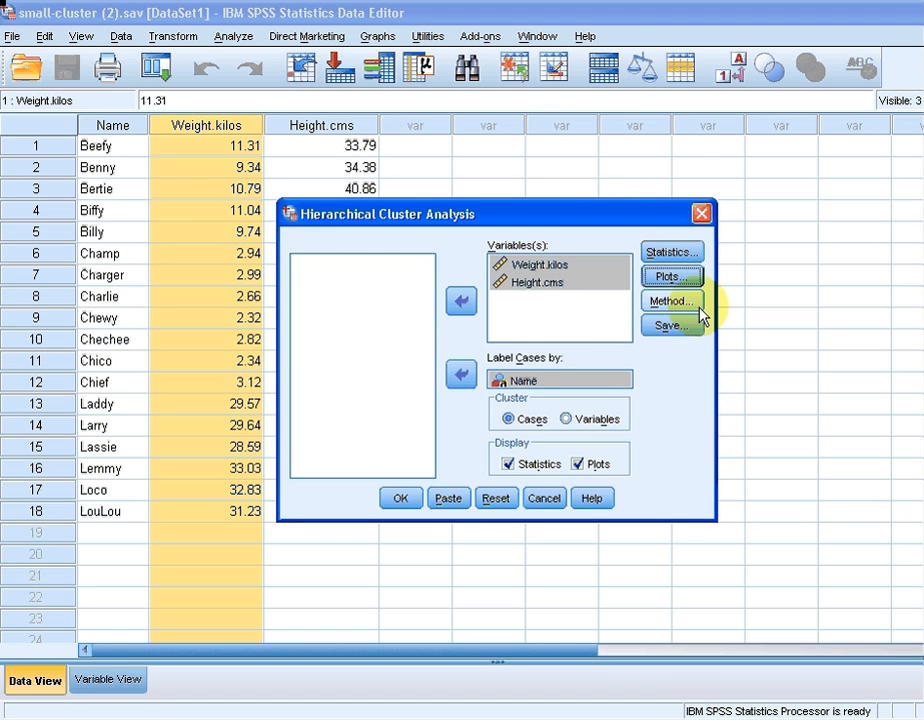
# Set Cluster Method to Nearest neighbor, keeping Squared Euclidean distance as the interval measure.
pyautogui.click(671, 301)
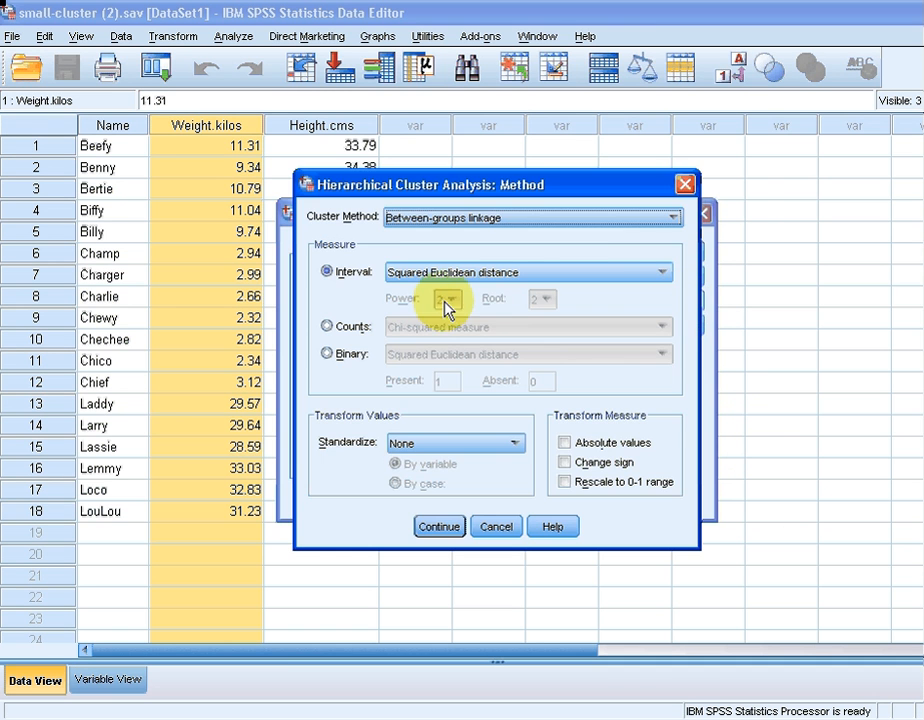
pyautogui.click(439, 526)
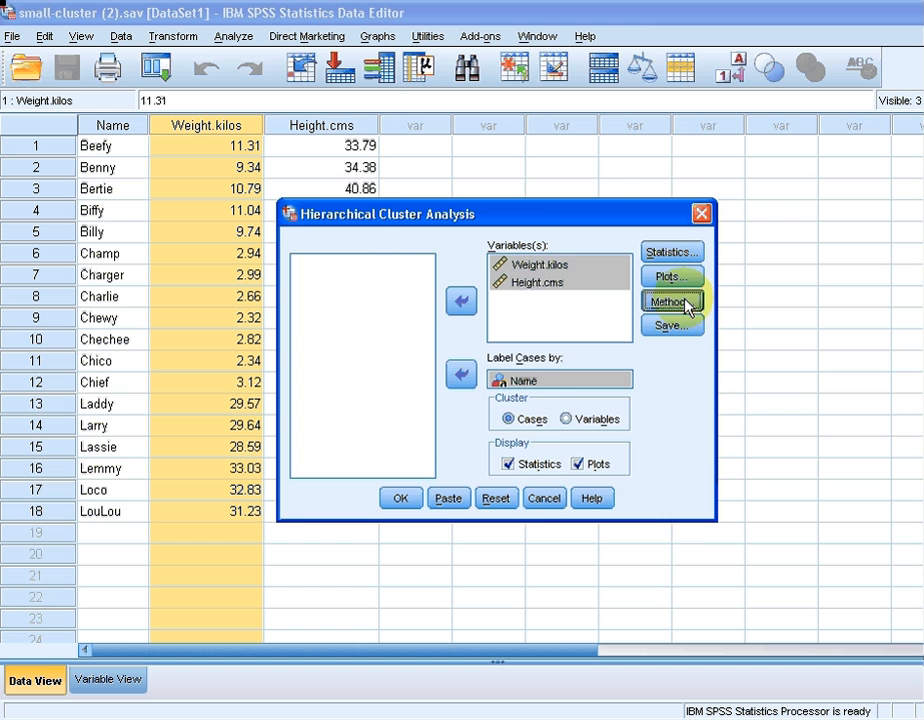
pyautogui.click(671, 302)
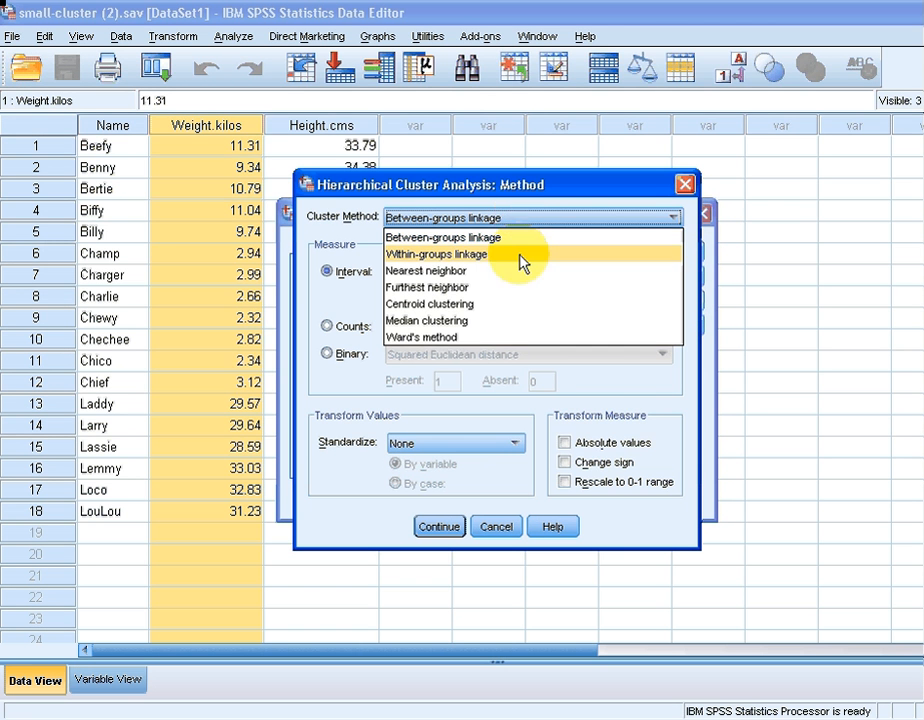
pyautogui.moveTo(520, 271)
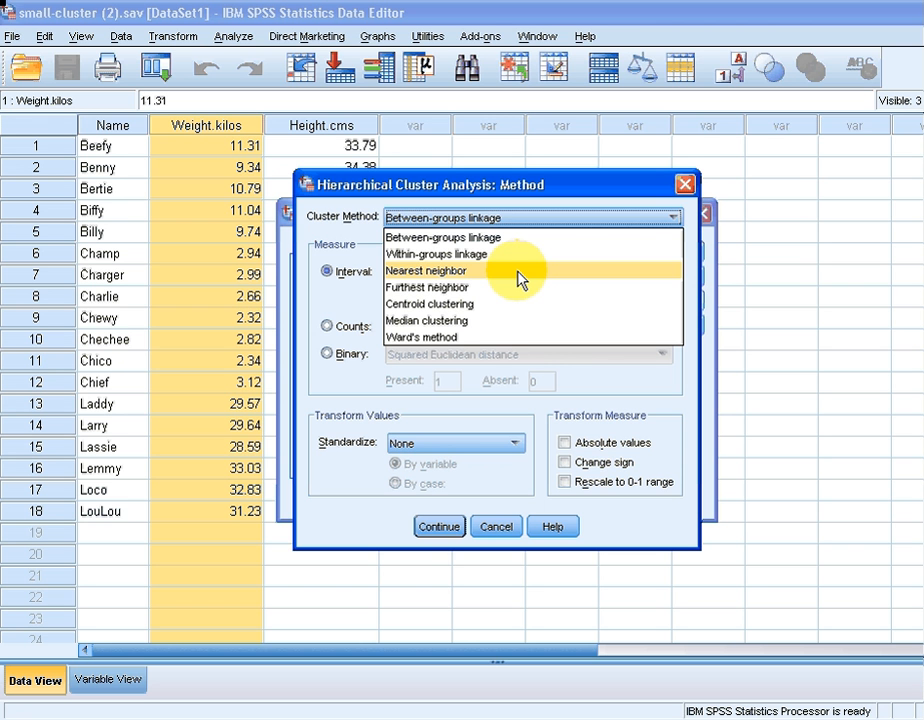
pyautogui.click(425, 270)
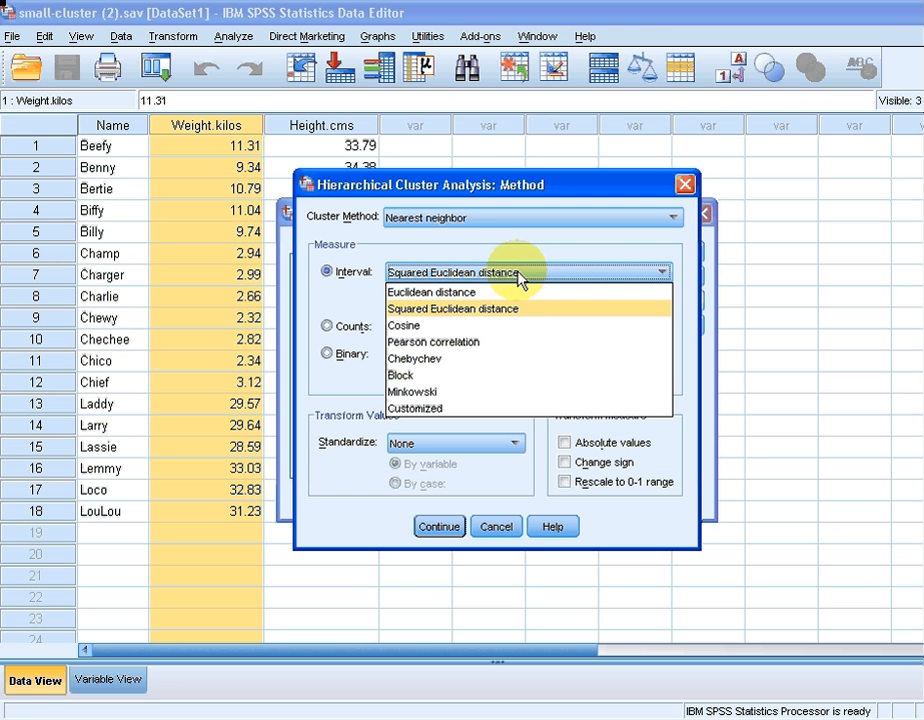
pyautogui.moveTo(500, 318)
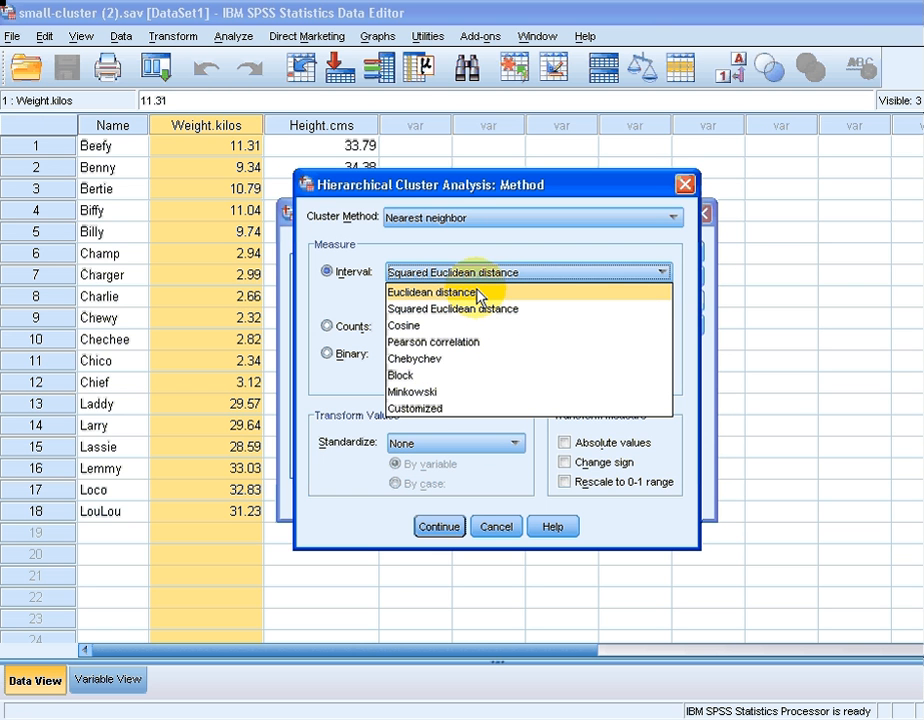
pyautogui.moveTo(478, 315)
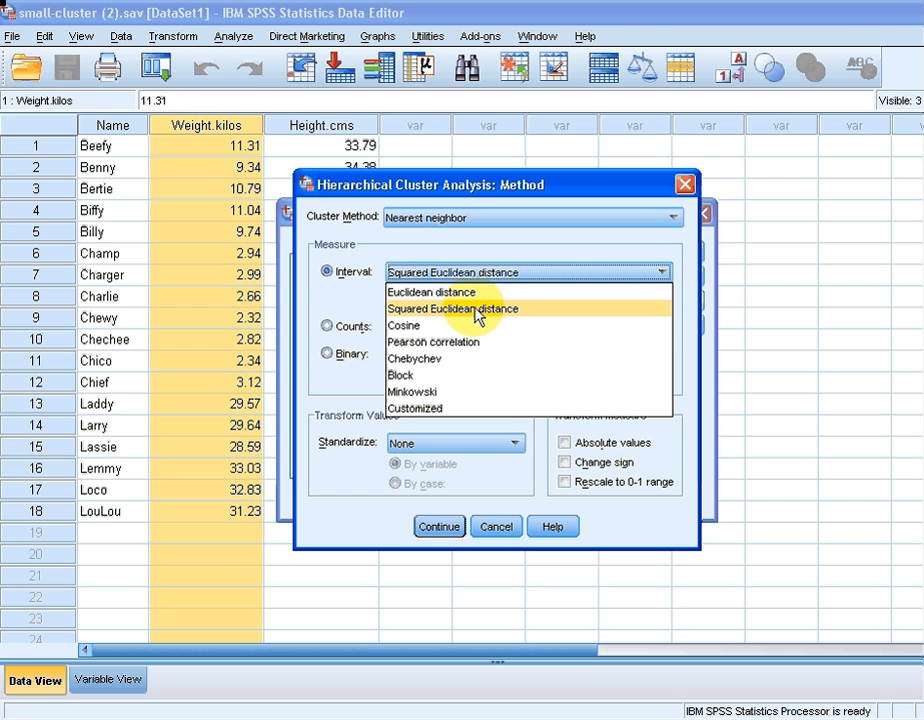
pyautogui.click(452, 308)
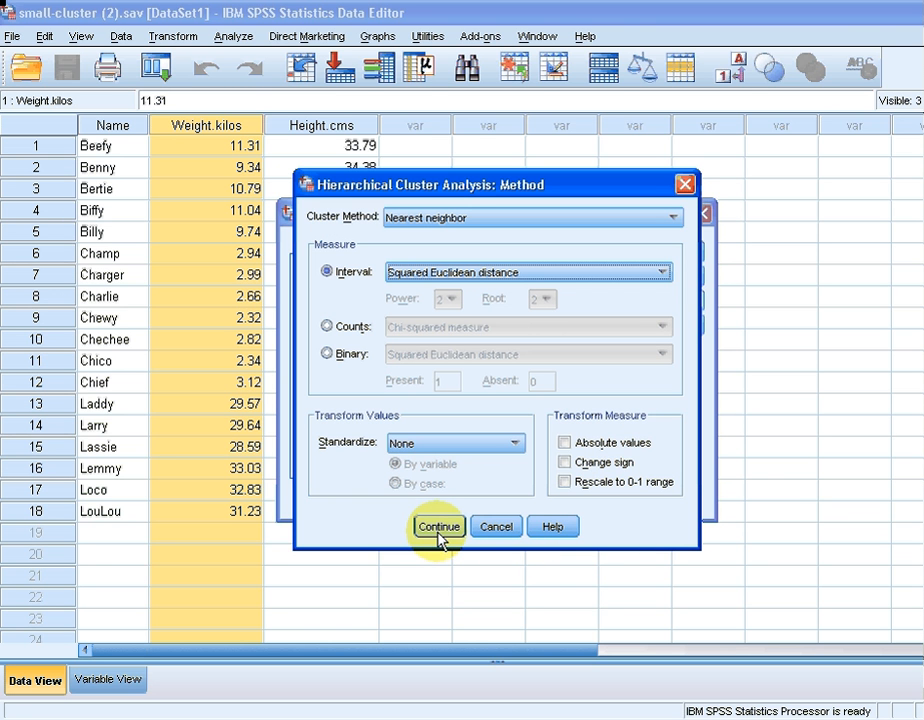
# Confirm the method settings and run the weight-height cluster analysis.
pyautogui.click(438, 526)
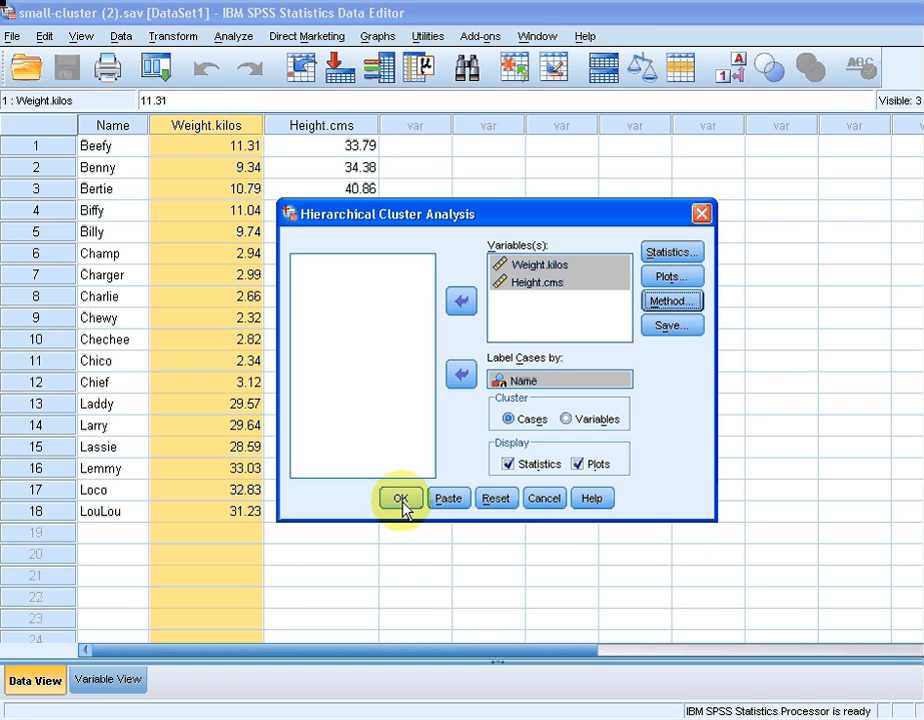
pyautogui.click(401, 498)
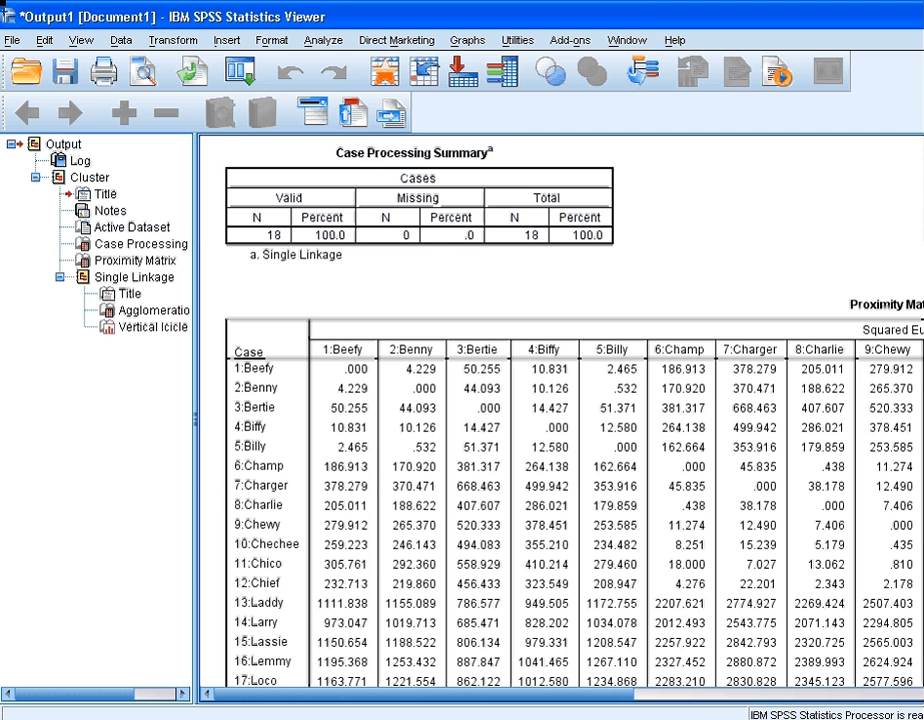
pyautogui.scroll(-3)
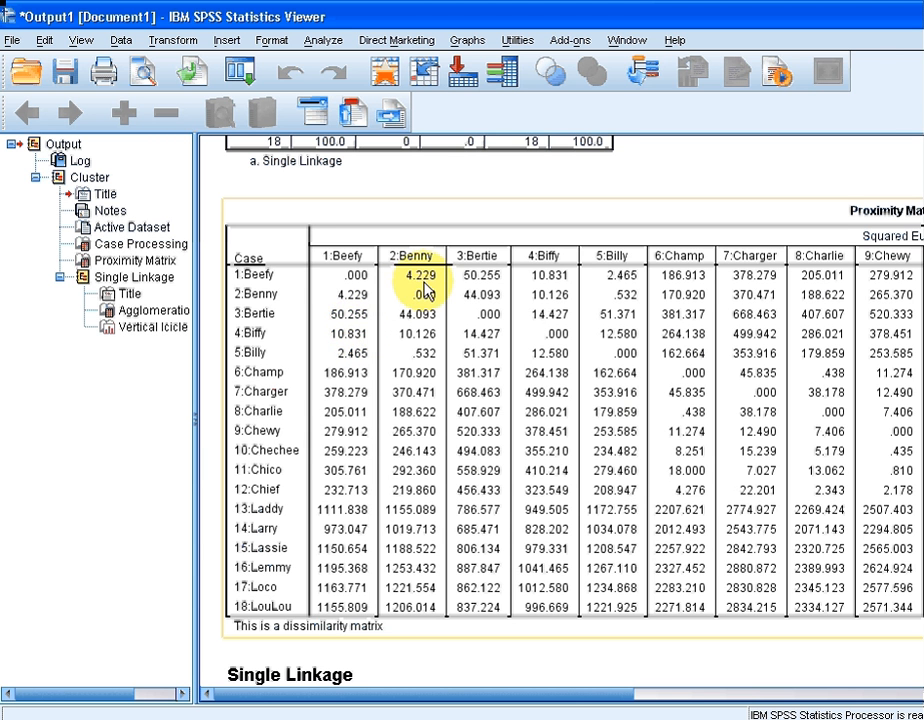
pyautogui.moveTo(415, 285)
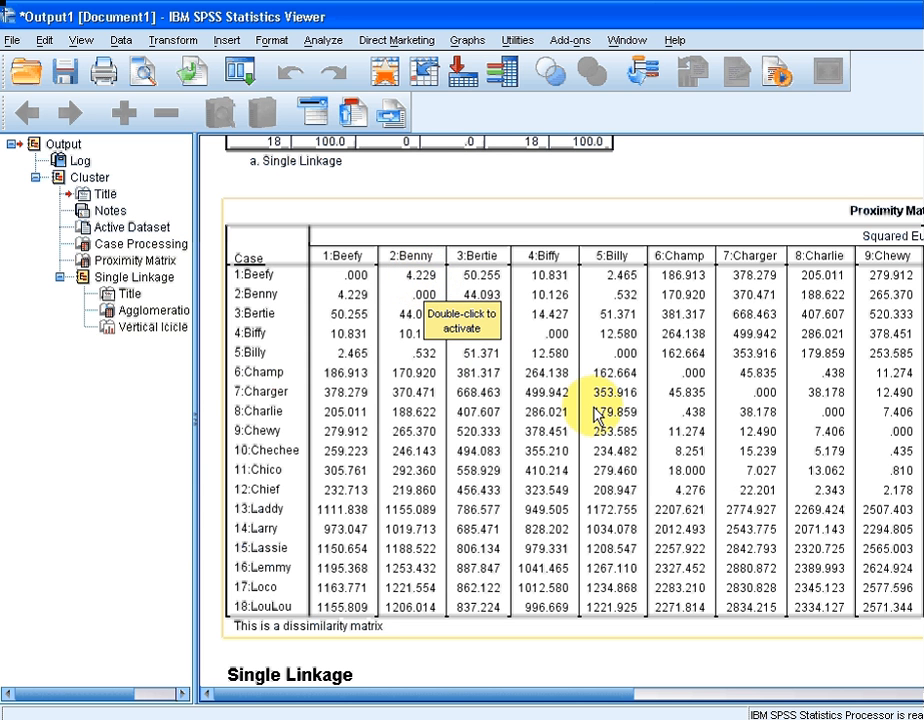
pyautogui.moveTo(843, 385)
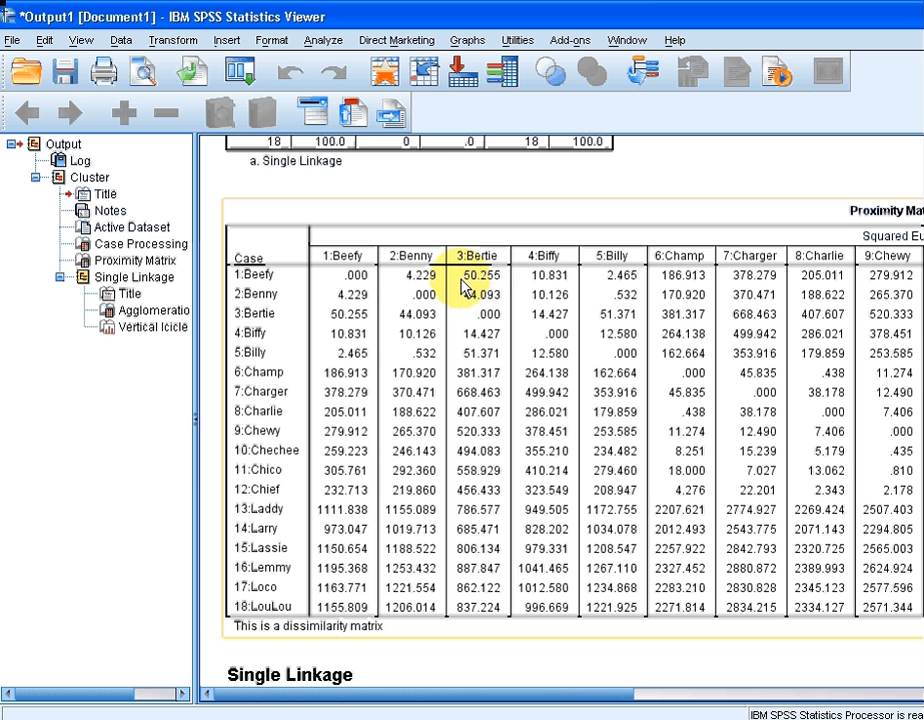
pyautogui.click(410, 285)
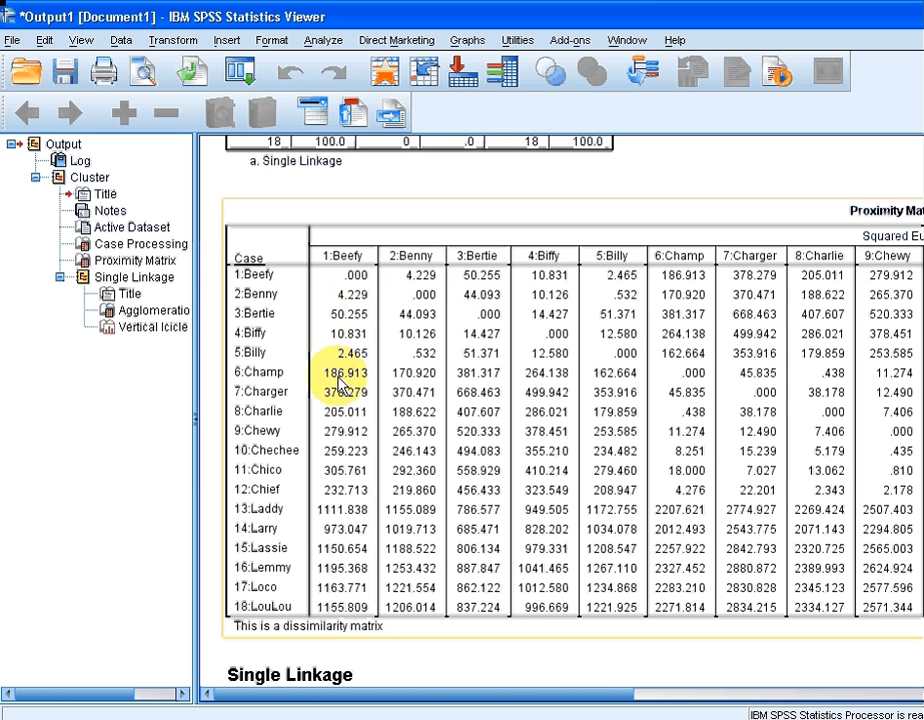
pyautogui.moveTo(310, 600)
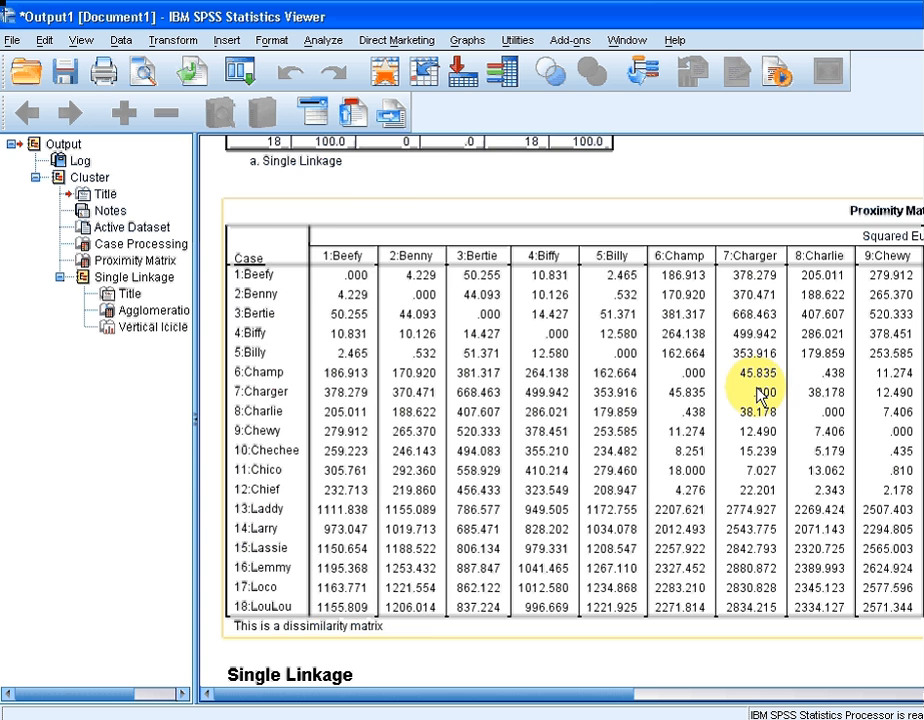
pyautogui.scroll(-3)
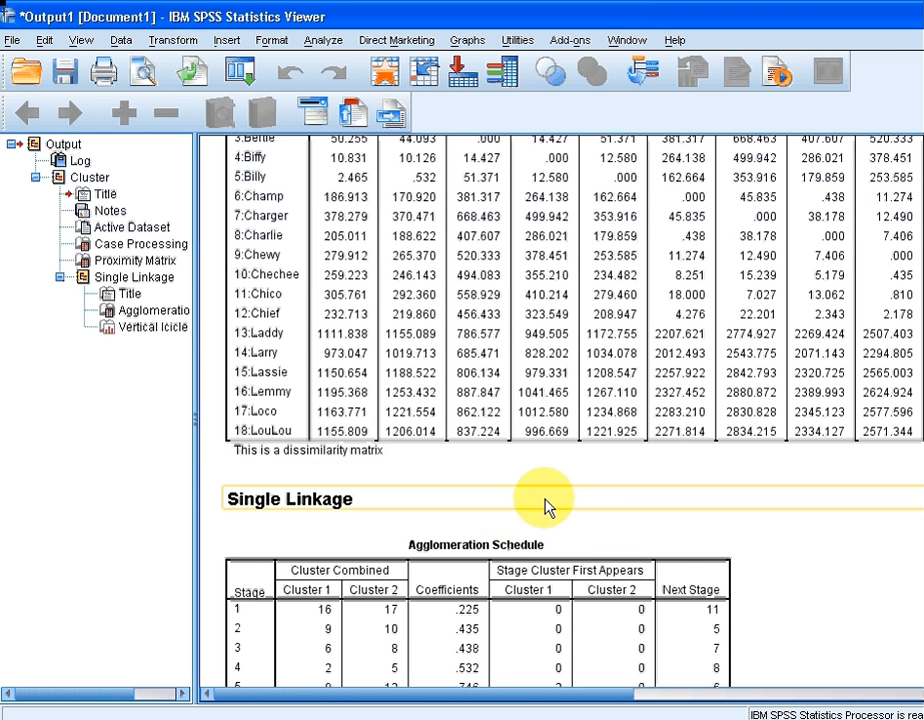
pyautogui.scroll(-3)
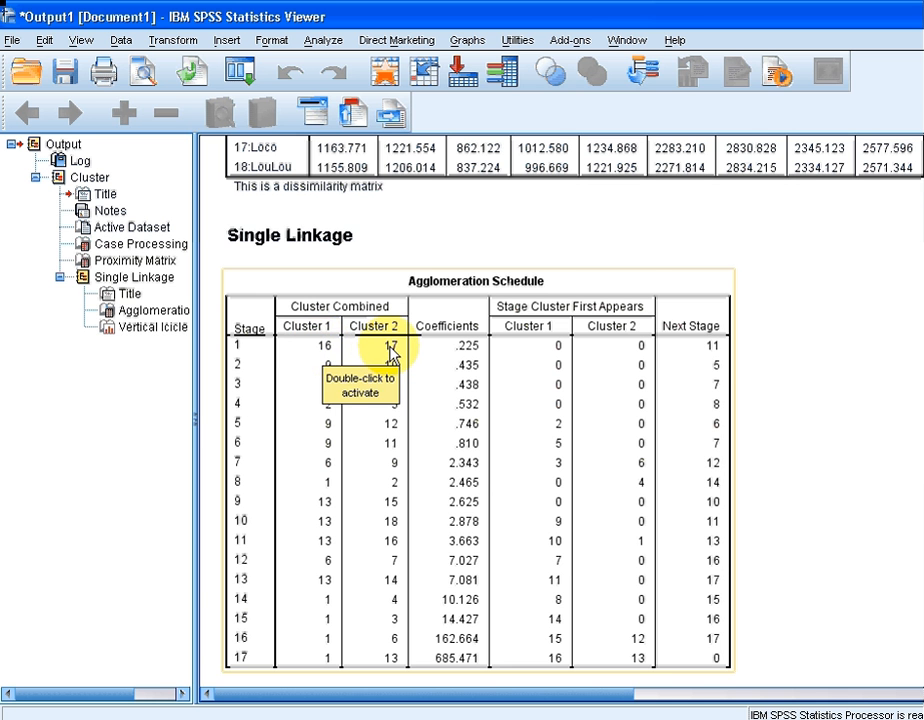
pyautogui.scroll(-3)
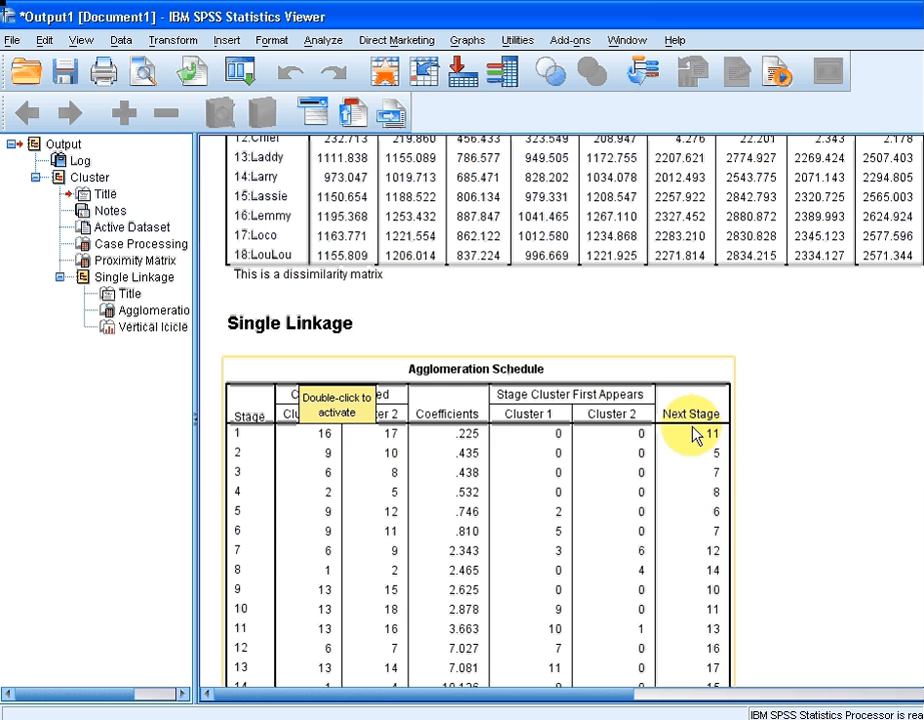
pyautogui.moveTo(478, 443)
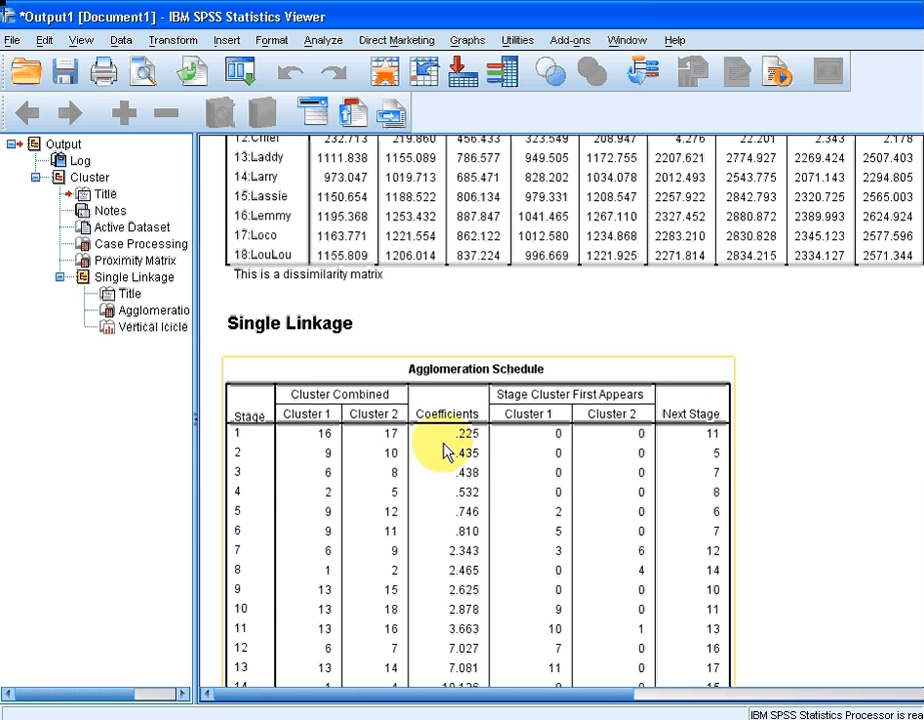
pyautogui.moveTo(478, 444)
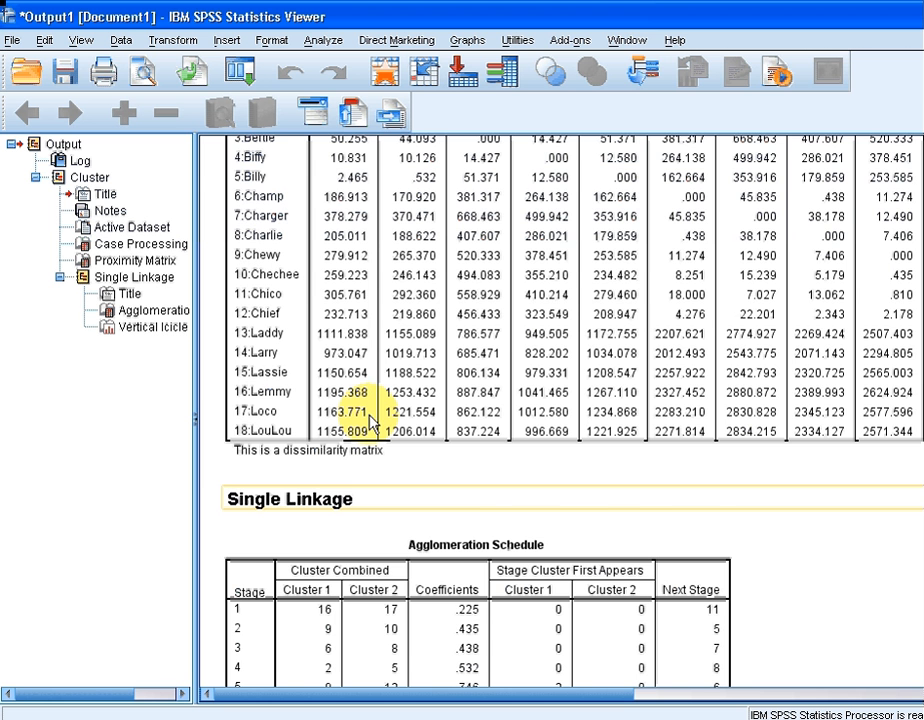
pyautogui.scroll(-3)
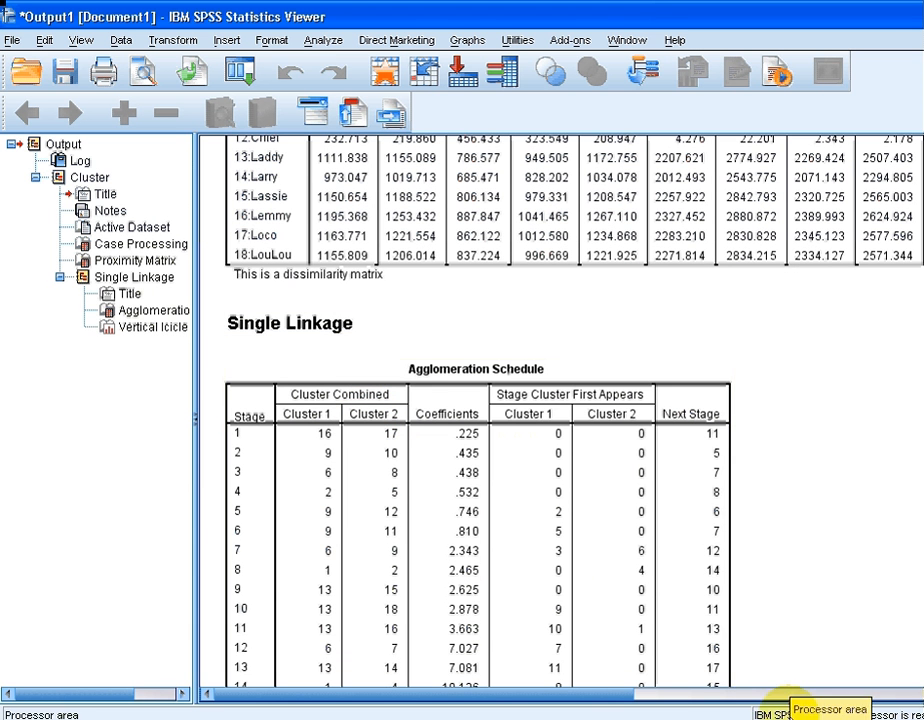
pyautogui.click(462, 488)
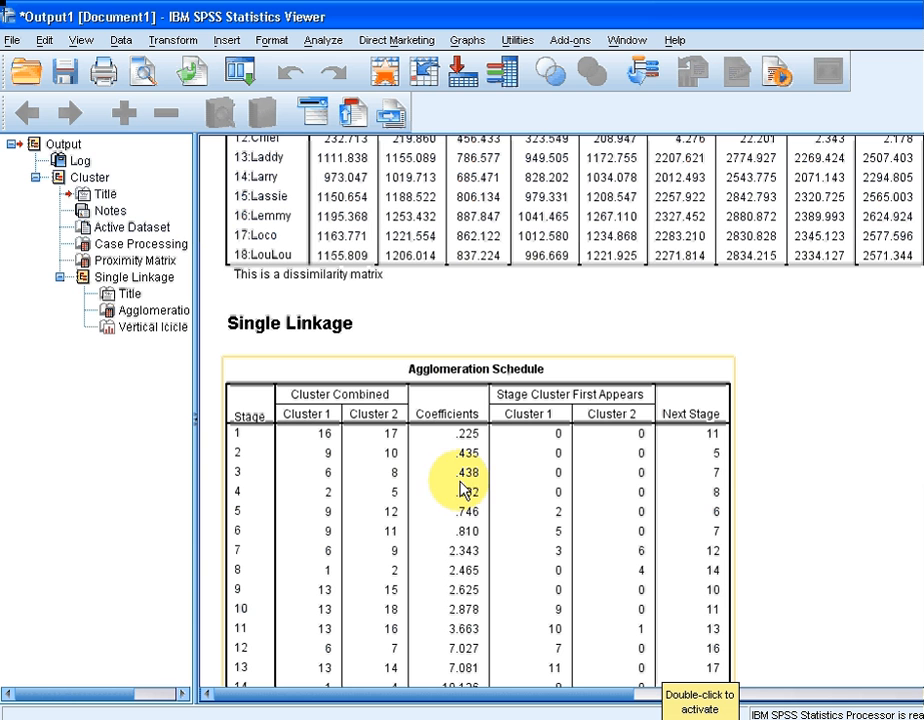
pyautogui.moveTo(480, 513)
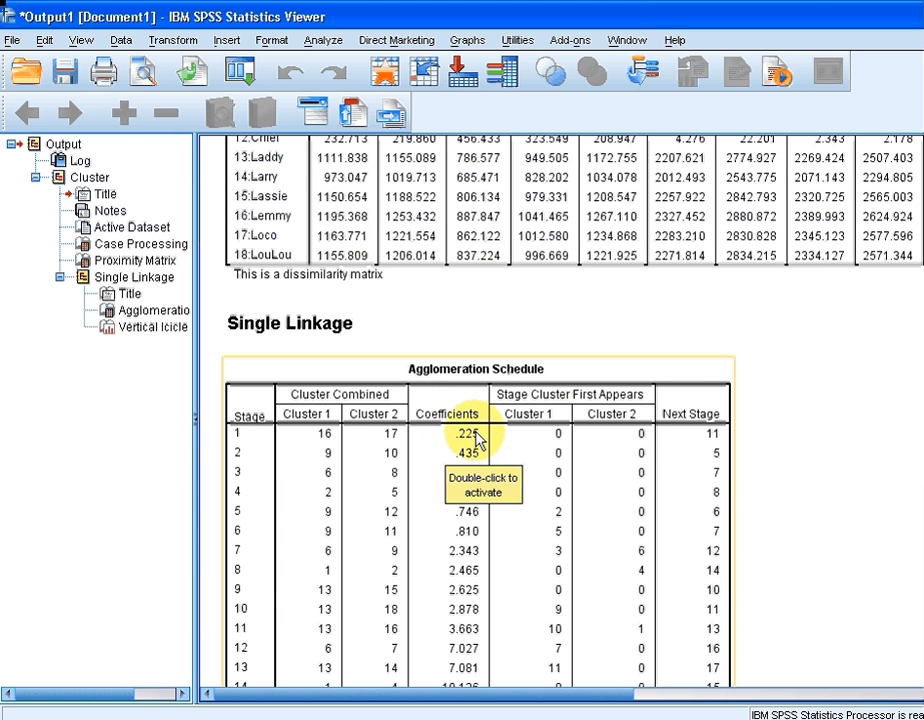
pyautogui.moveTo(697, 421)
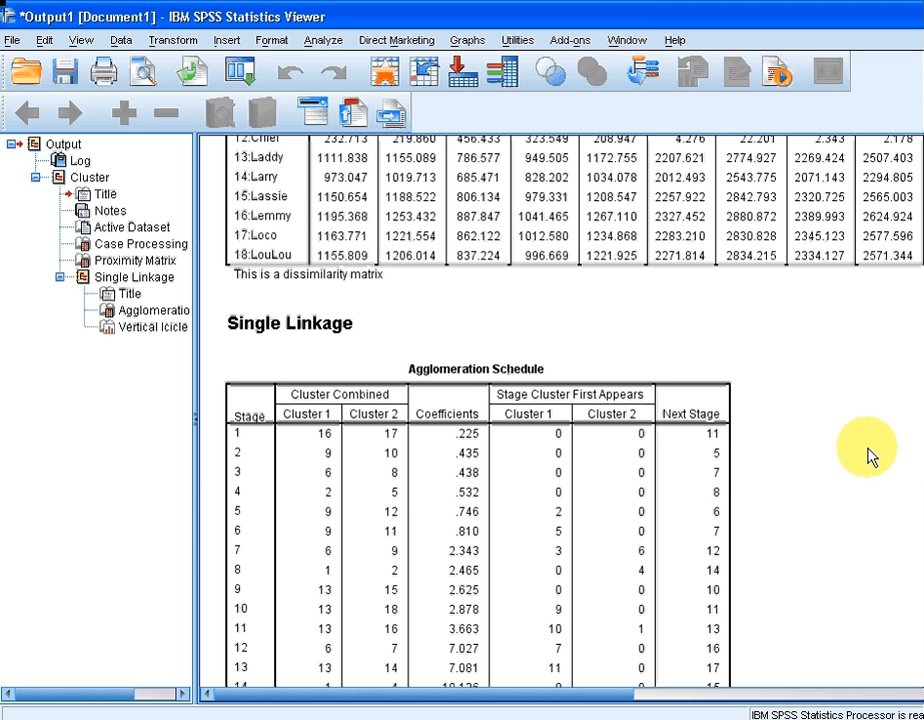
pyautogui.moveTo(865, 457)
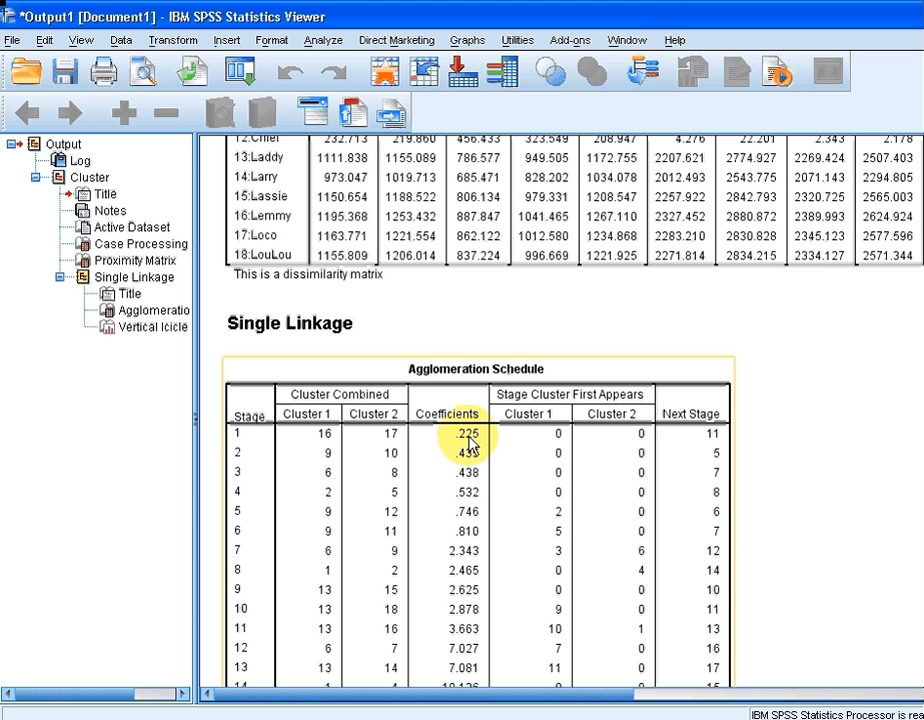
pyautogui.moveTo(475, 445)
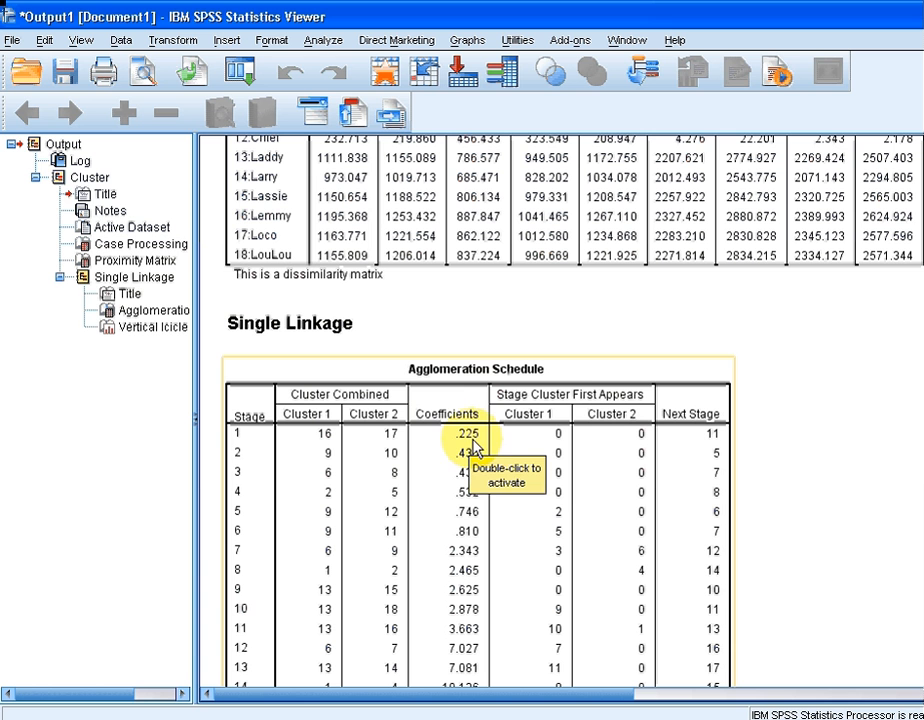
pyautogui.moveTo(518, 360)
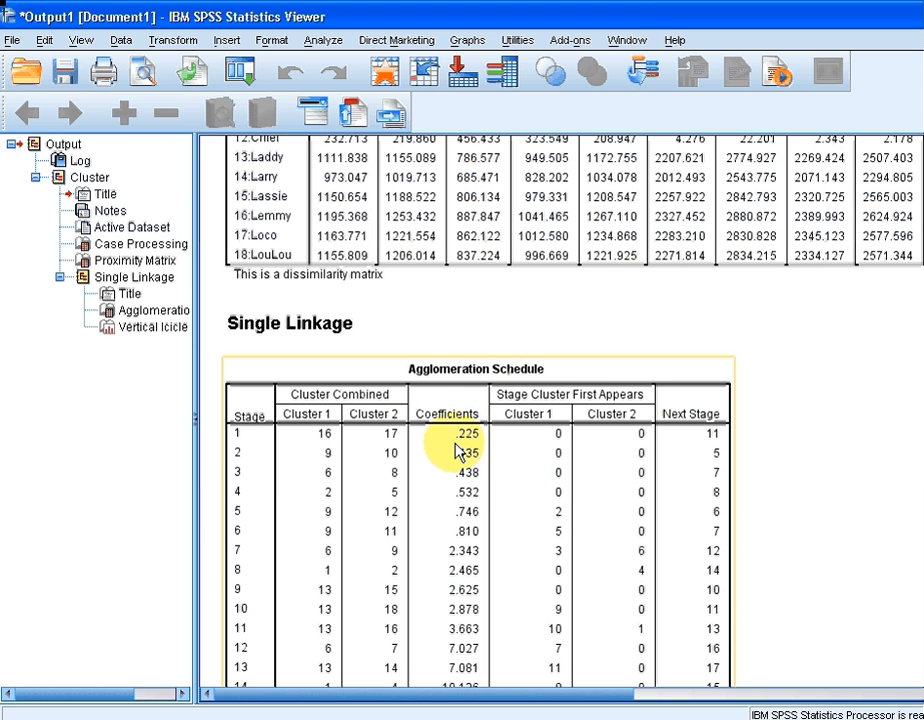
pyautogui.moveTo(460, 447)
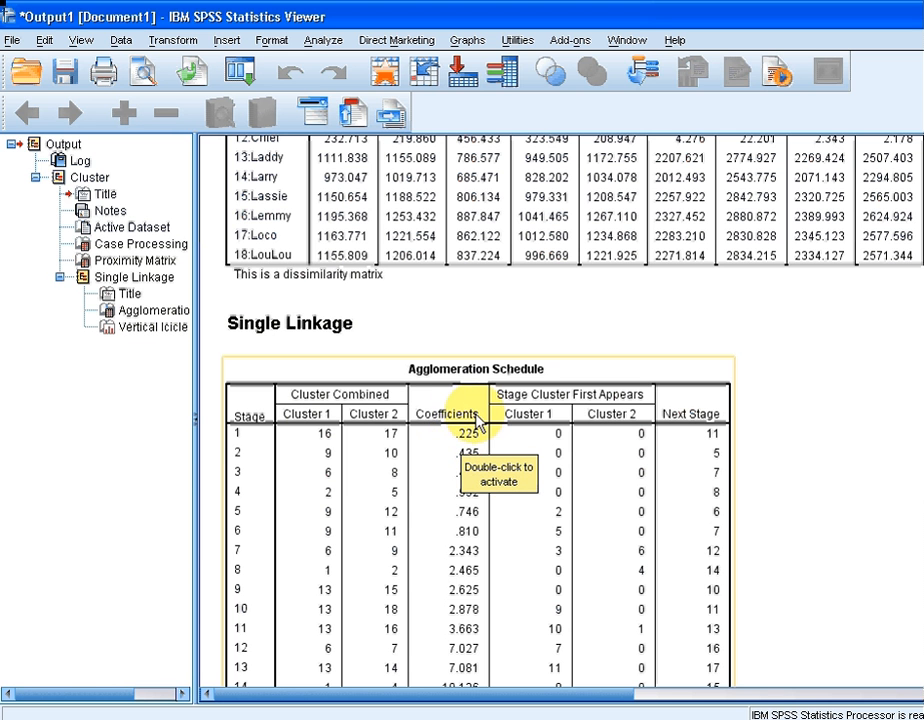
pyautogui.moveTo(459, 432)
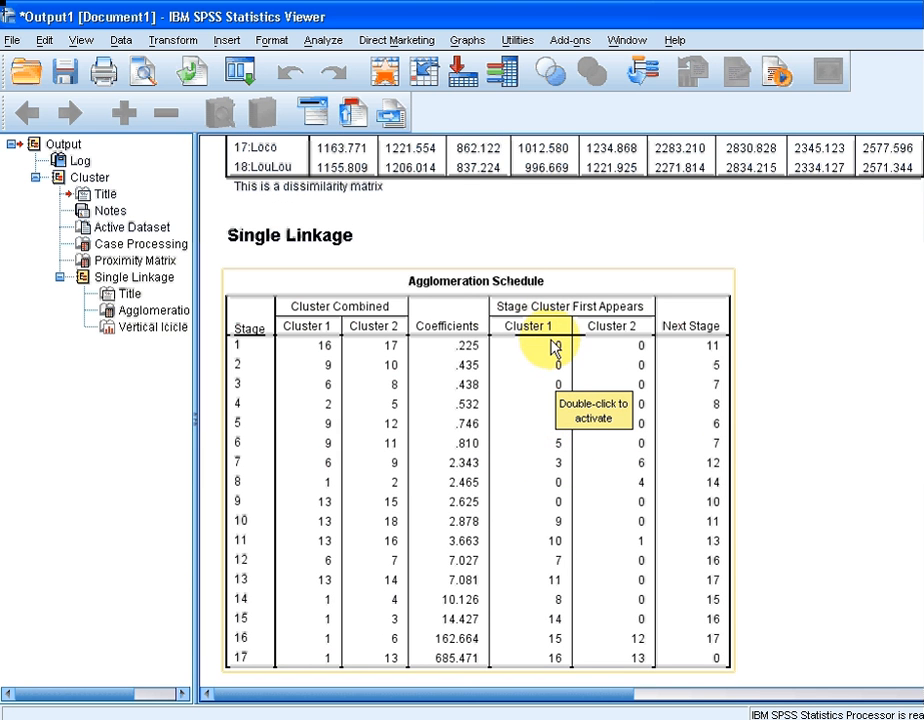
pyautogui.moveTo(601, 349)
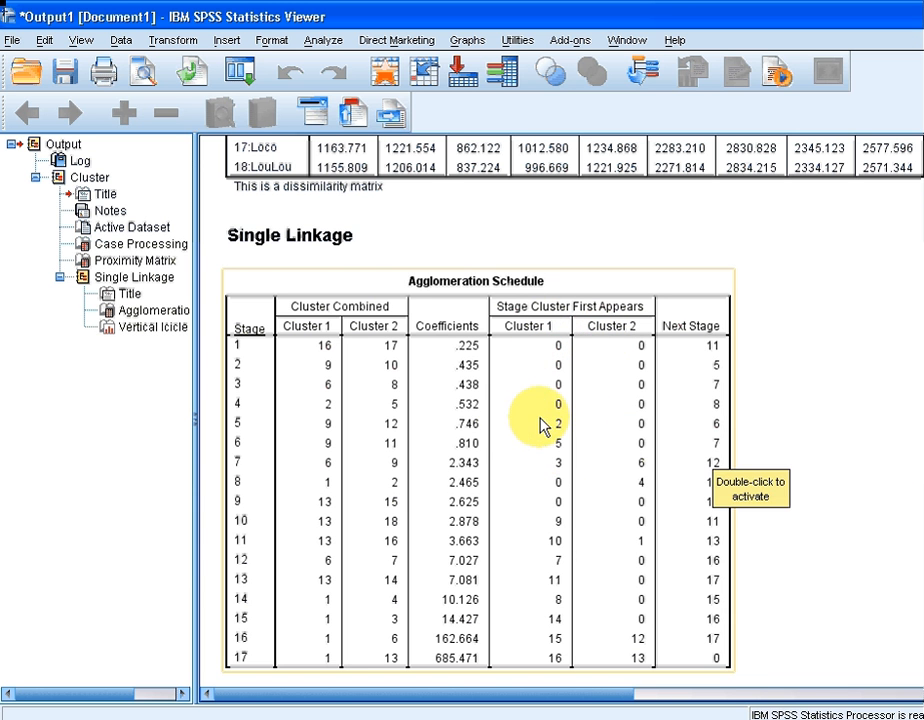
pyautogui.moveTo(522, 434)
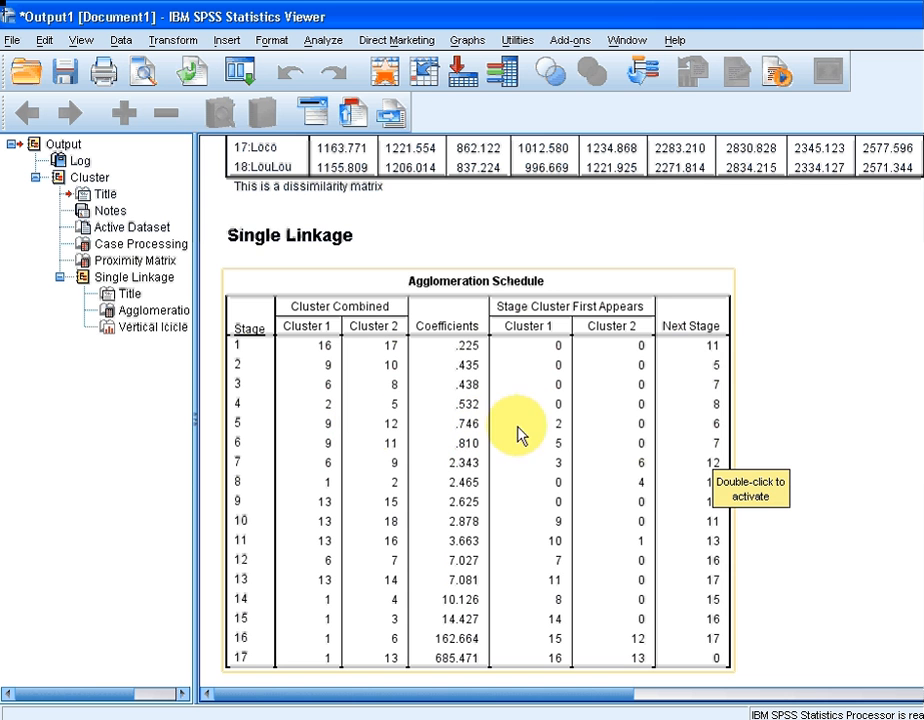
pyautogui.moveTo(565, 434)
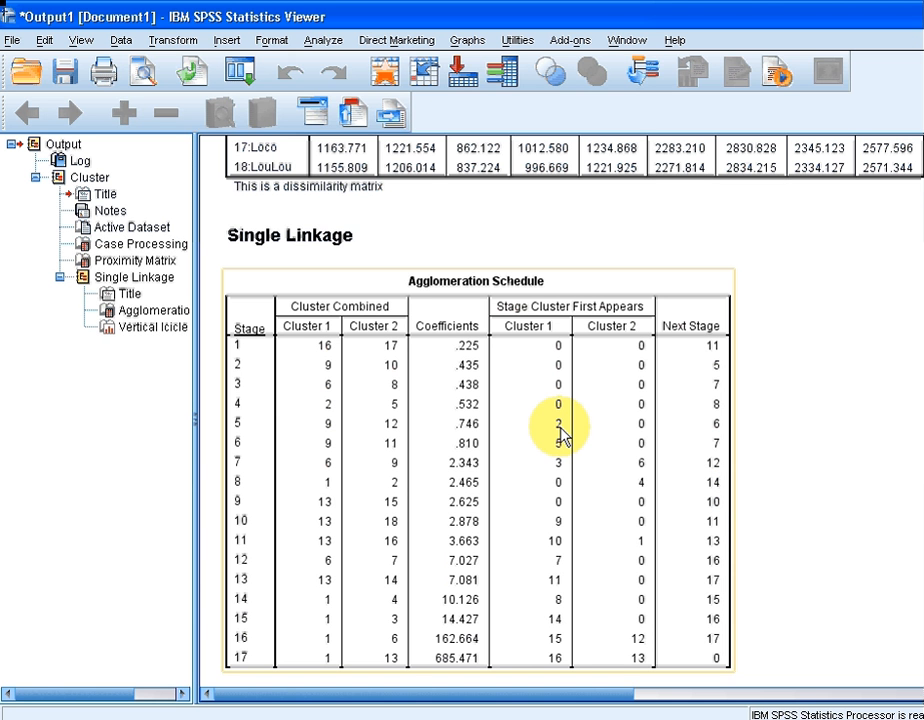
pyautogui.moveTo(577, 436)
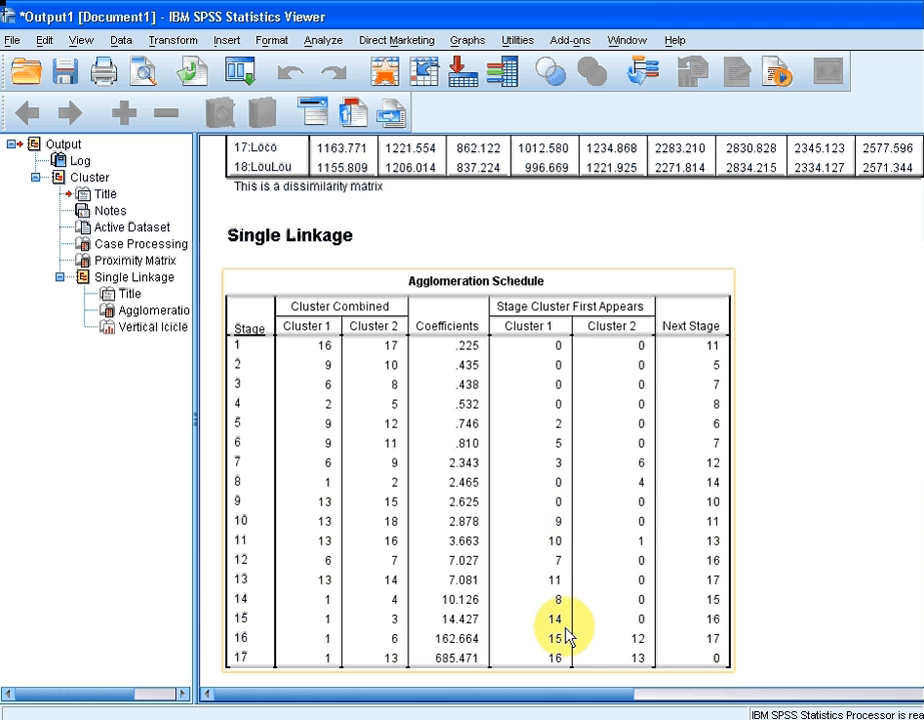
pyautogui.moveTo(620, 675)
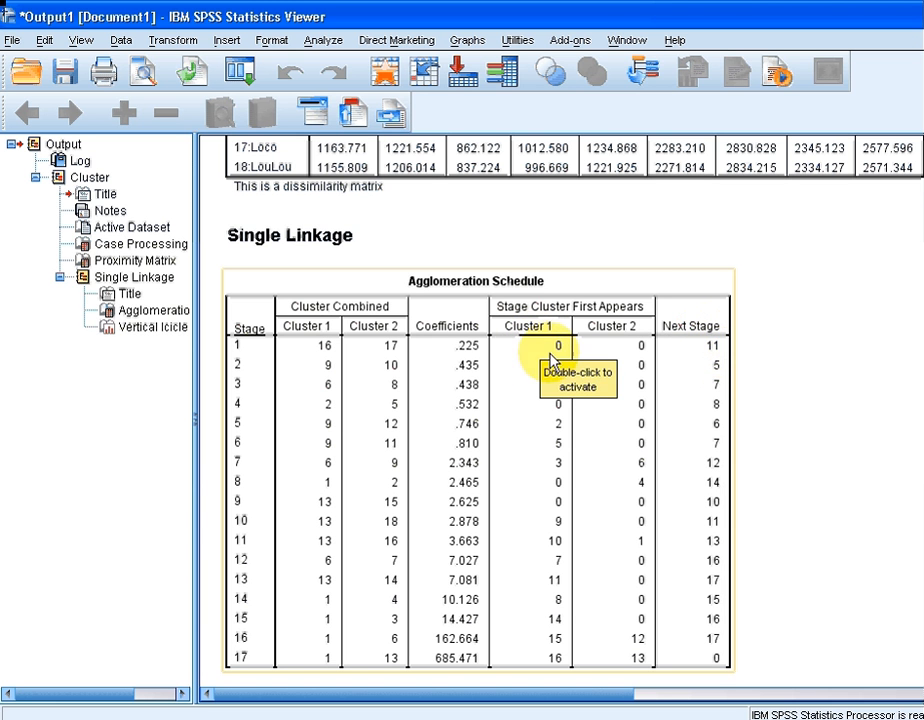
pyautogui.moveTo(712, 352)
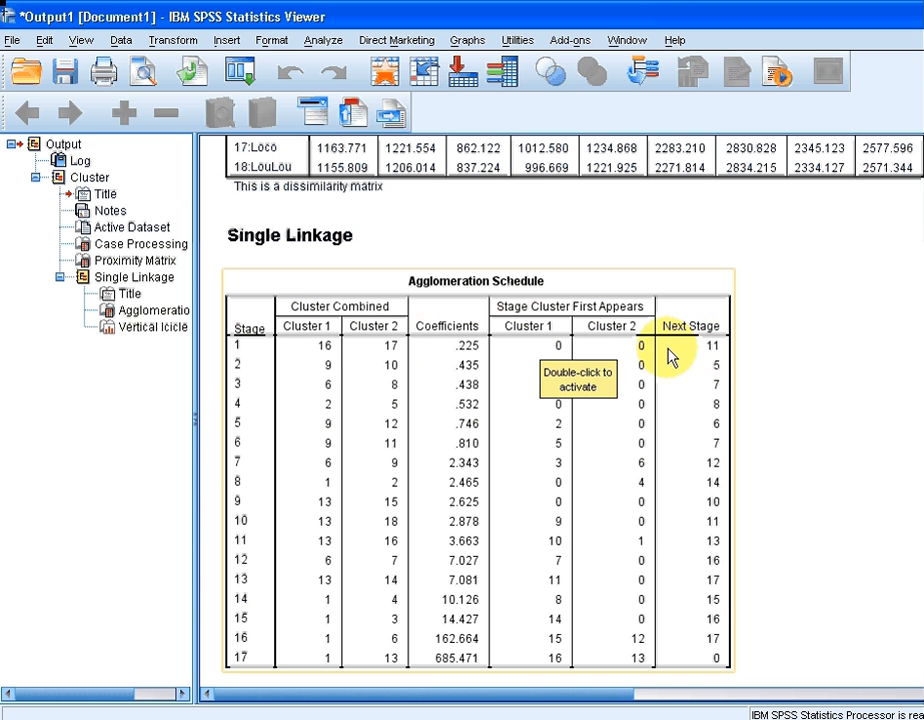
pyautogui.moveTo(318, 551)
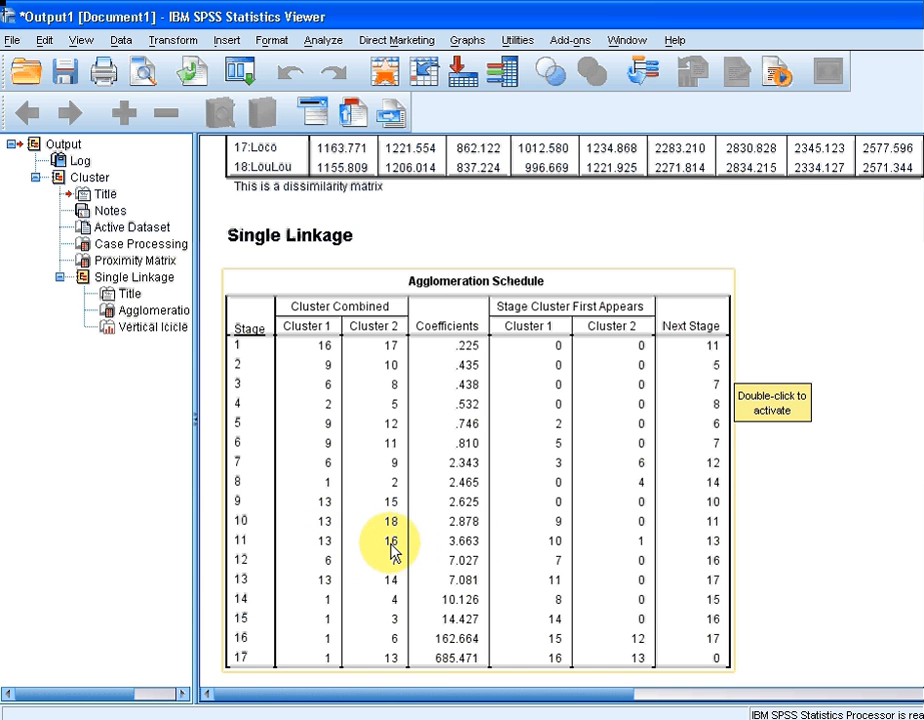
pyautogui.moveTo(368, 550)
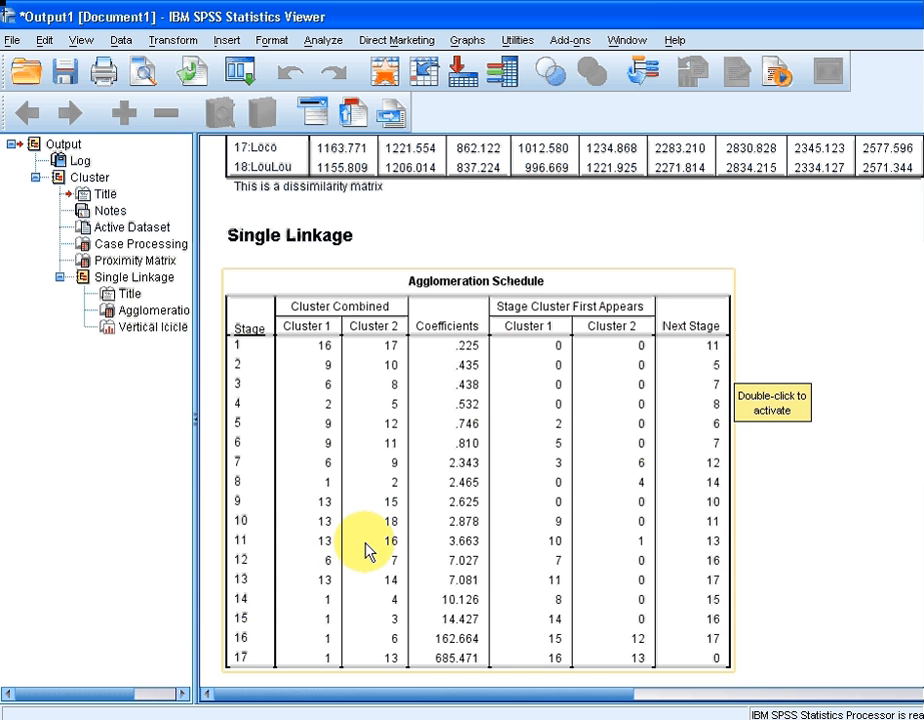